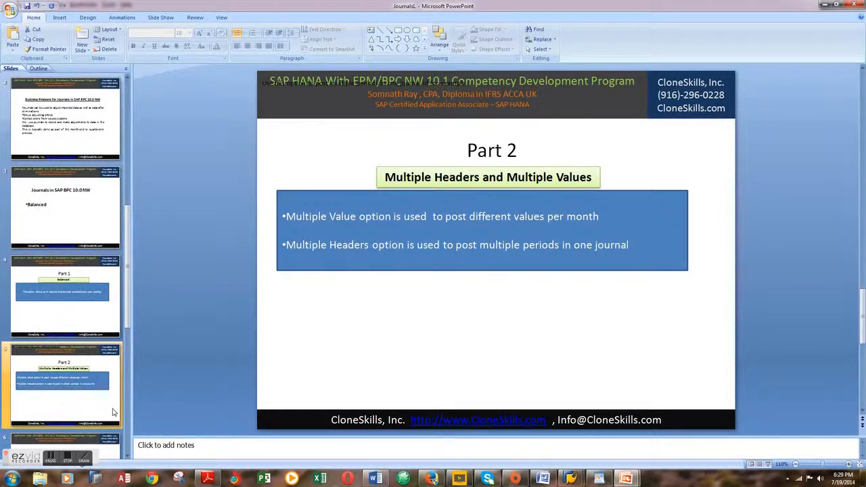
Show the Part 1 slide on balanced journals, then switch to the BPC Journals list in the browser
{"action": "left_click", "coordinate": [65, 295]}
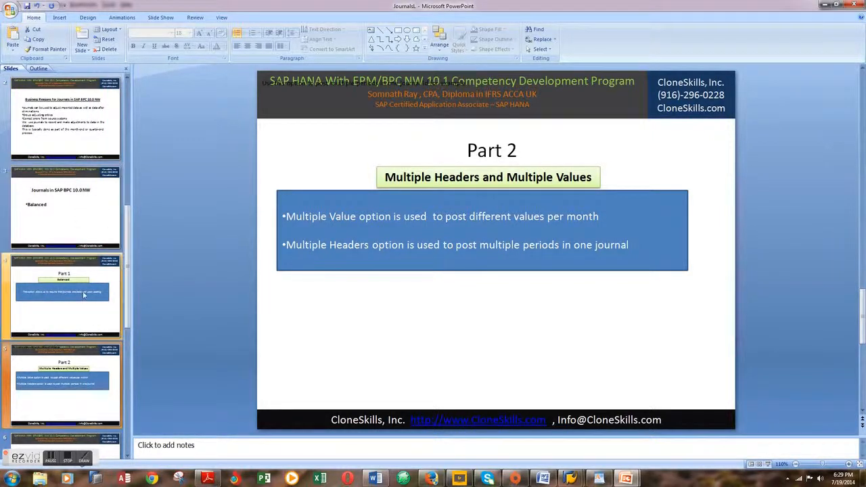
{"action": "left_click", "coordinate": [65, 295]}
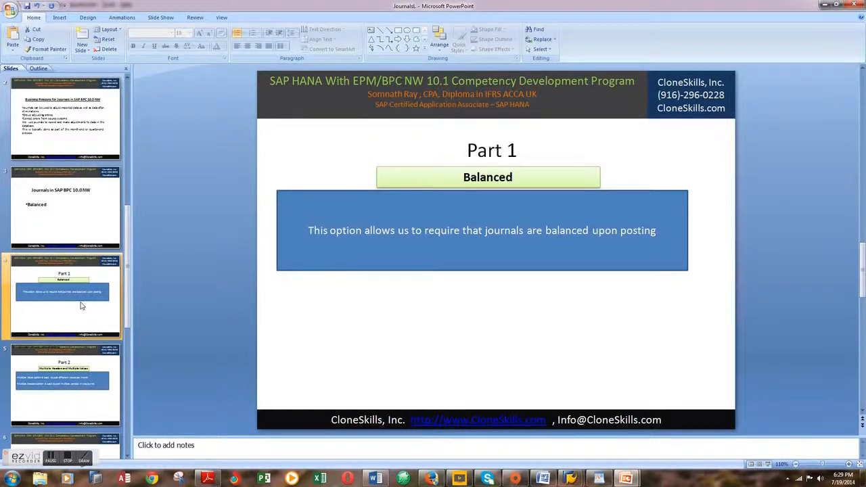
{"action": "left_click", "coordinate": [65, 122]}
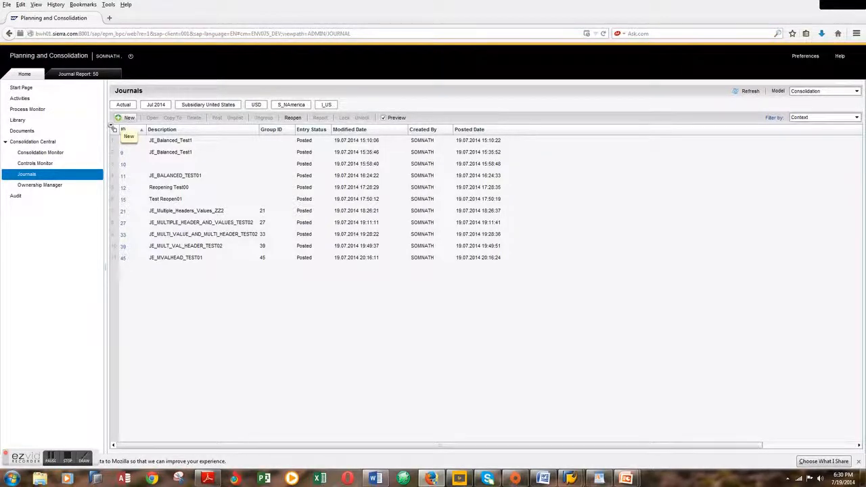
Create a new journal and enter JE_MVALHEAD_TEST03 as its description
{"action": "left_click", "coordinate": [128, 119]}
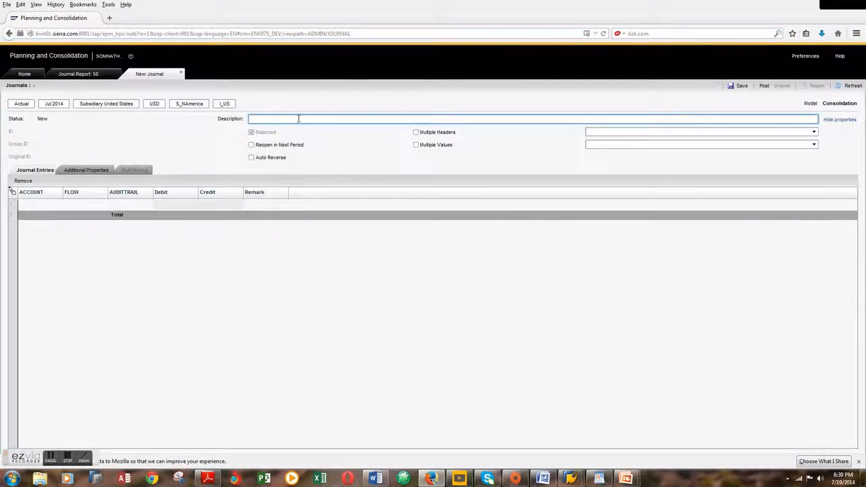
{"action": "type", "text": "je"}
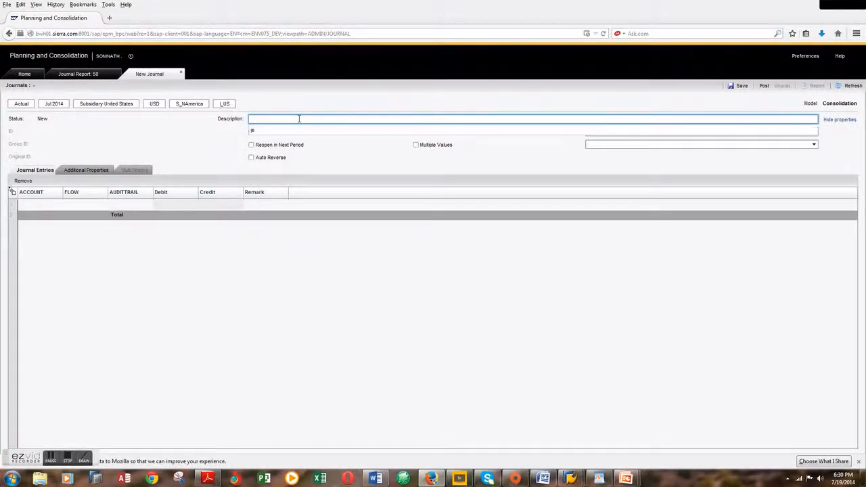
{"action": "type", "text": "JE_MVAL"}
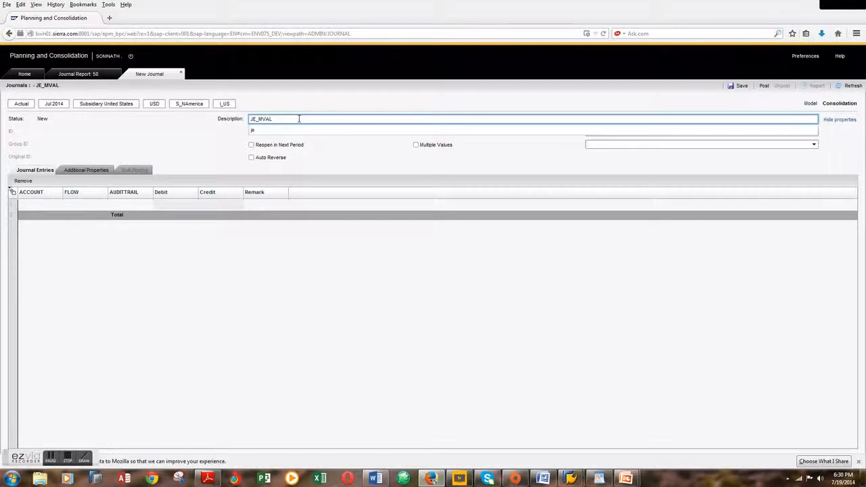
{"action": "type", "text": "HEAD"}
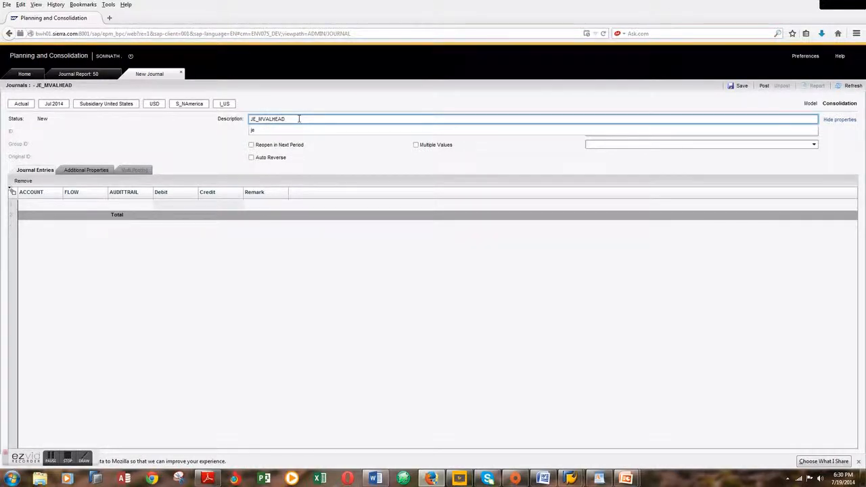
{"action": "type", "text": "_"}
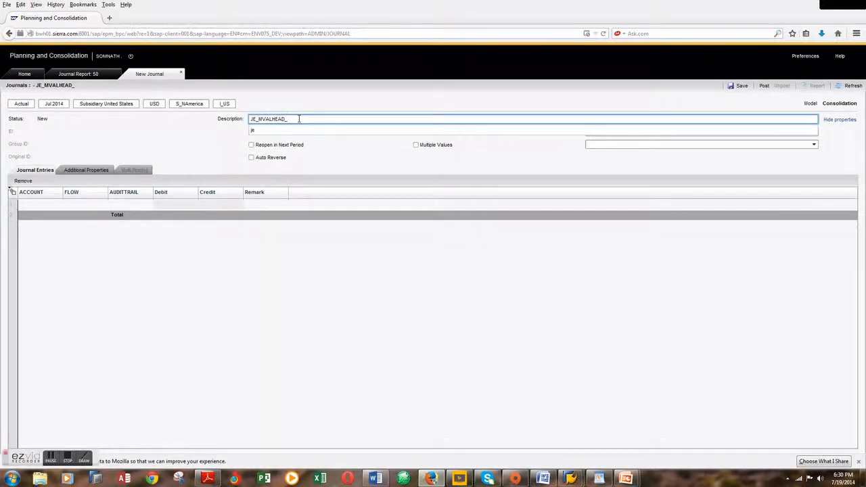
{"action": "type", "text": "TEST03"}
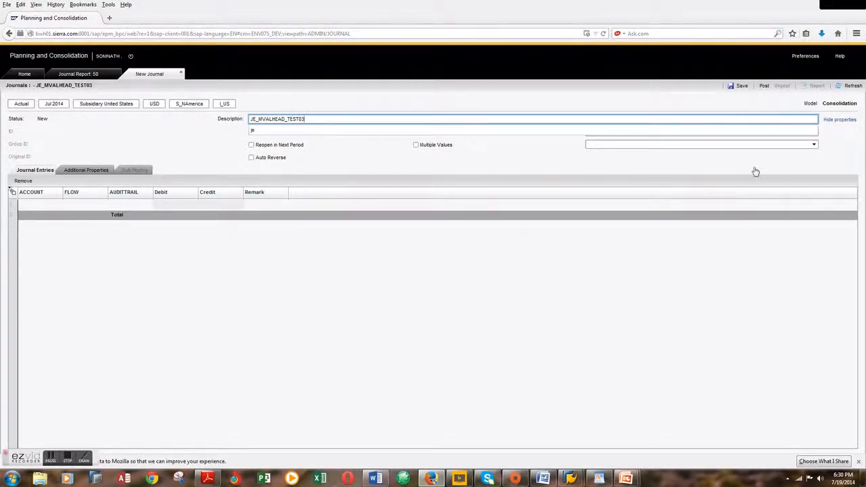
{"action": "mouse_move", "coordinate": [448, 157]}
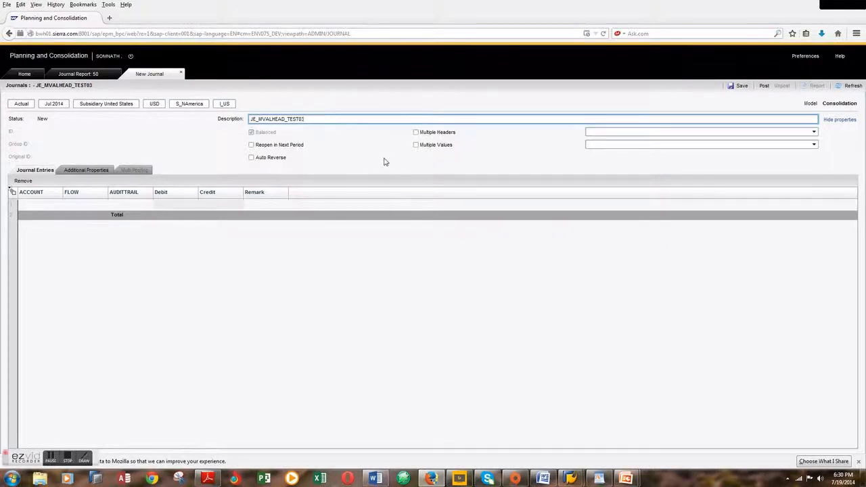
Enable multiple headers and values, with CATEGORY headers Actual and Budget
{"action": "left_click", "coordinate": [416, 133]}
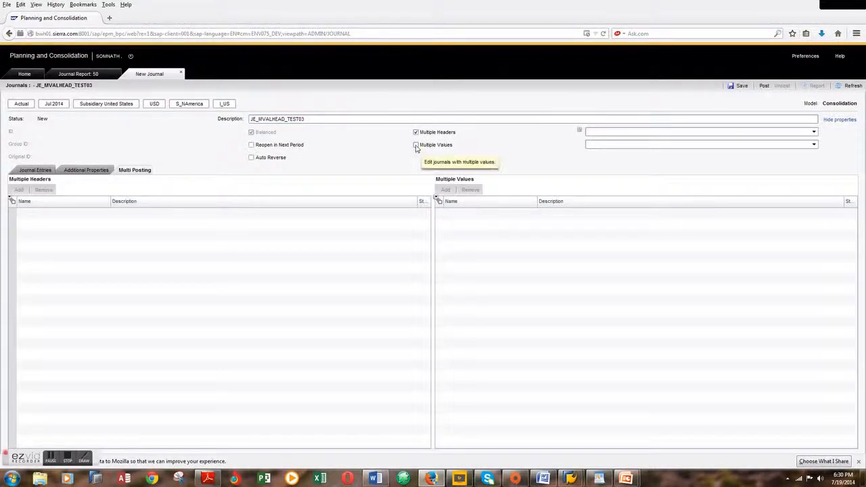
{"action": "left_click", "coordinate": [415, 145]}
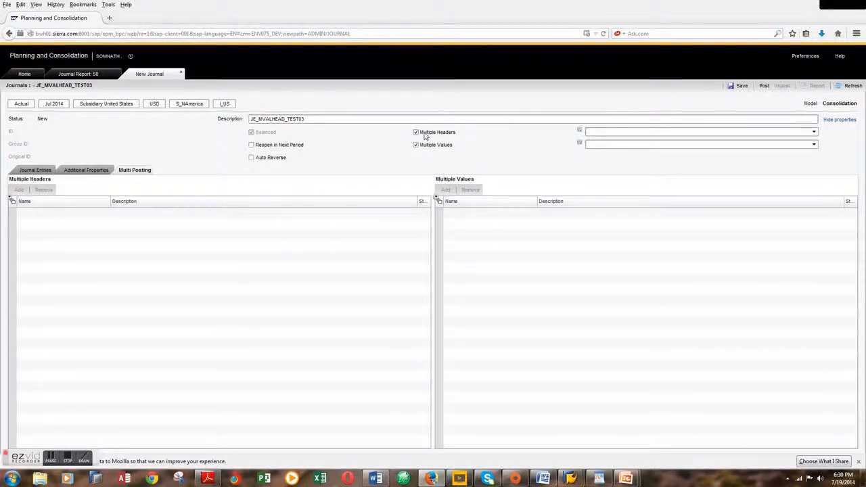
{"action": "left_click", "coordinate": [814, 131]}
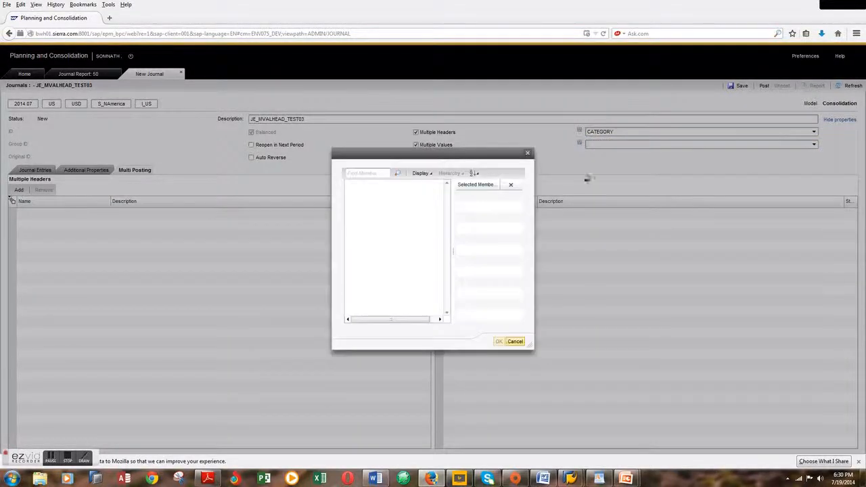
{"action": "left_click", "coordinate": [376, 184]}
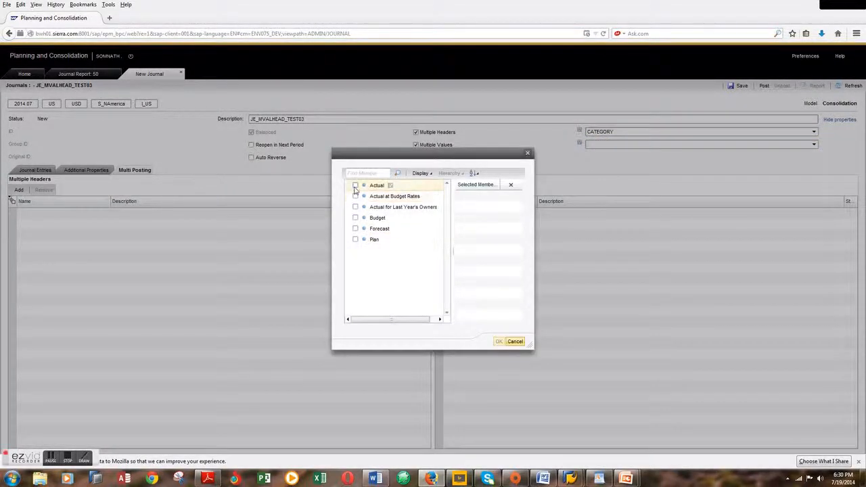
{"action": "left_click", "coordinate": [354, 186]}
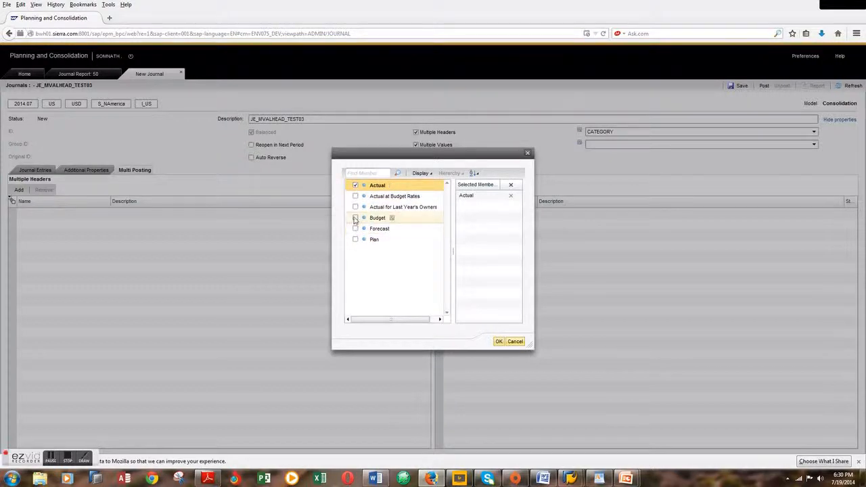
{"action": "left_click", "coordinate": [498, 341]}
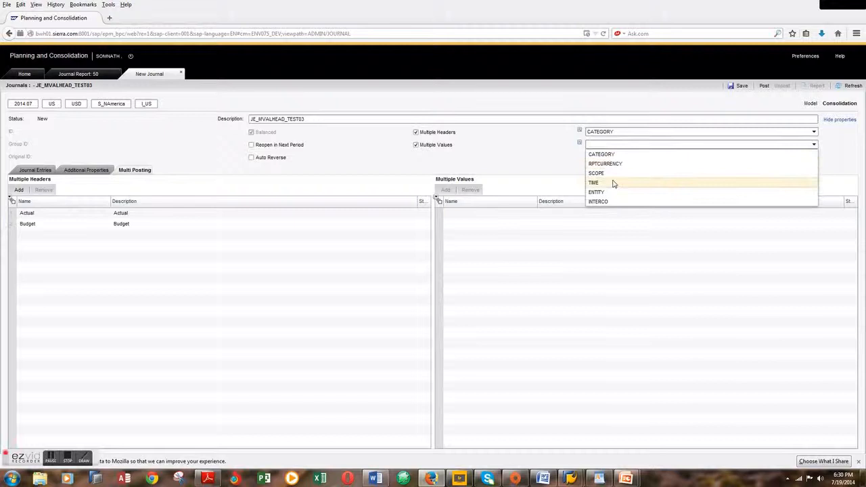
Use TIME as the multiple values dimension with periods Jul, Aug and Sep 2014
{"action": "left_click", "coordinate": [592, 183]}
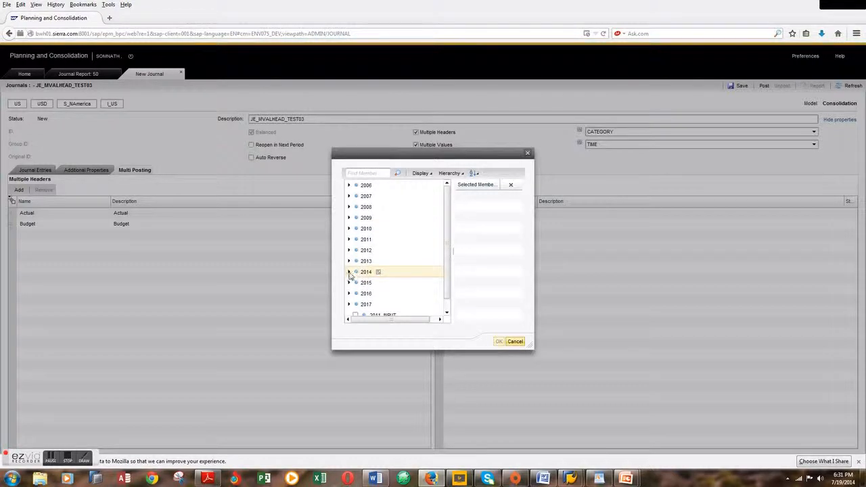
{"action": "left_click", "coordinate": [349, 271]}
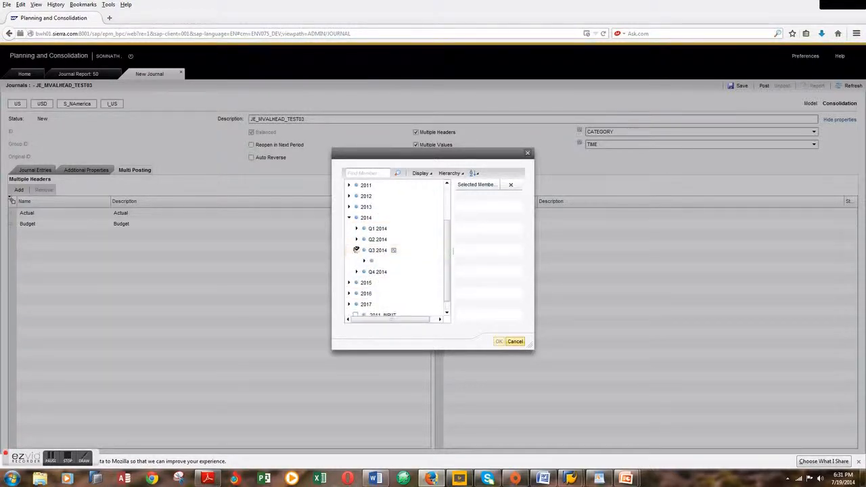
{"action": "left_click", "coordinate": [370, 259]}
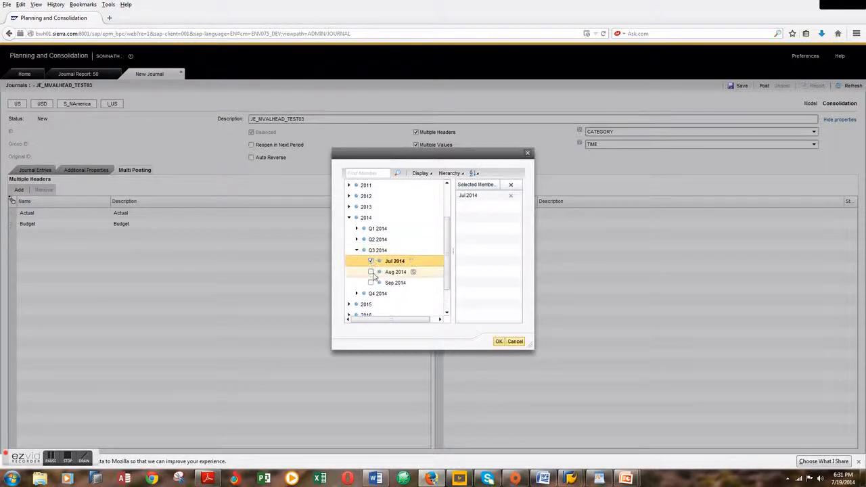
{"action": "left_click", "coordinate": [371, 271]}
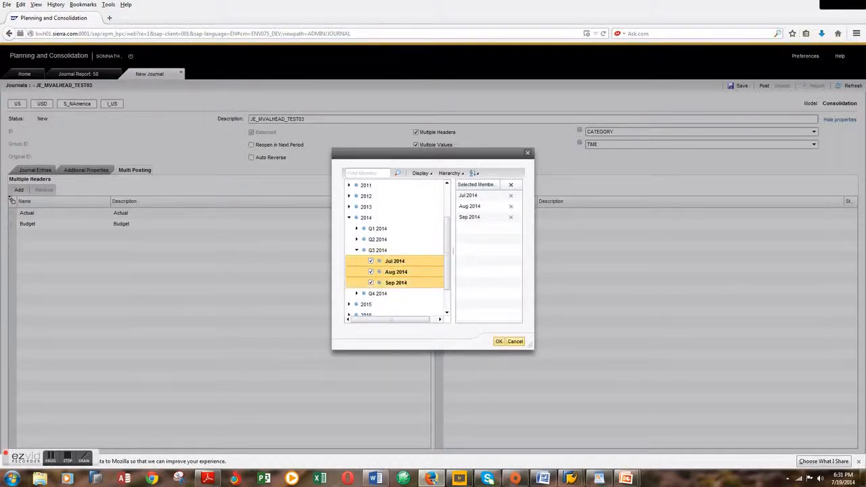
{"action": "left_click", "coordinate": [498, 341]}
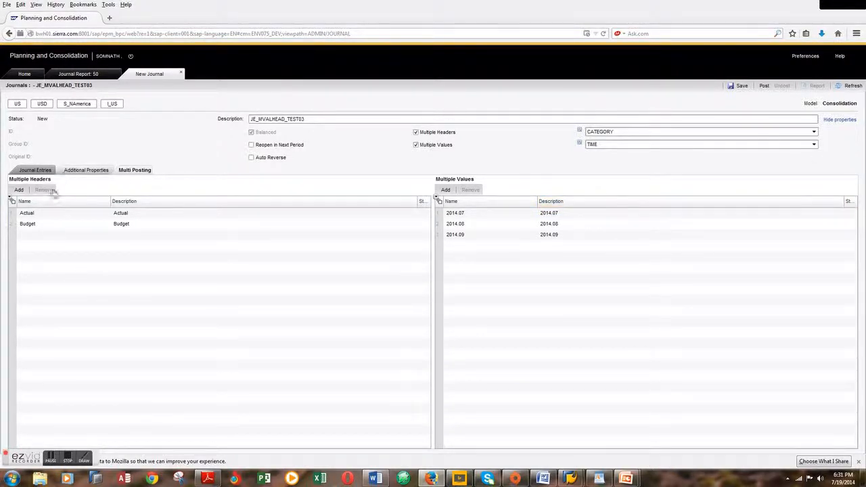
Set the first journal line's account to PL510 from the profit and loss Operating Income accounts
{"action": "left_click", "coordinate": [27, 212]}
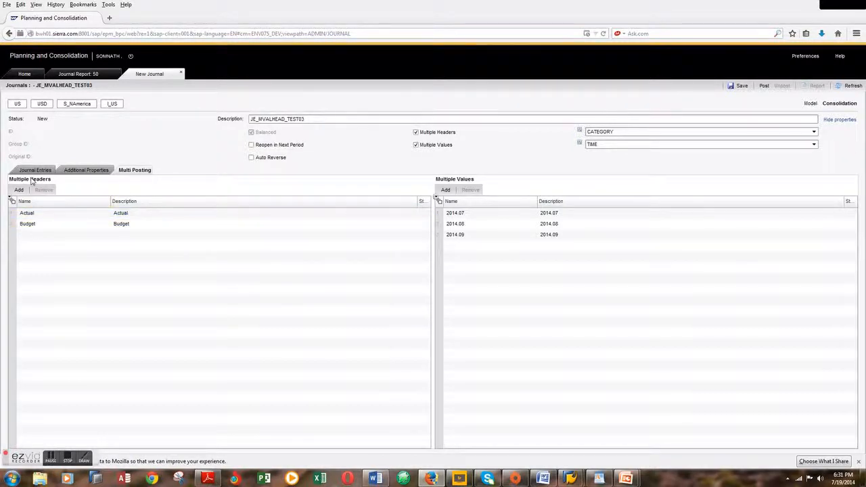
{"action": "left_click", "coordinate": [35, 170]}
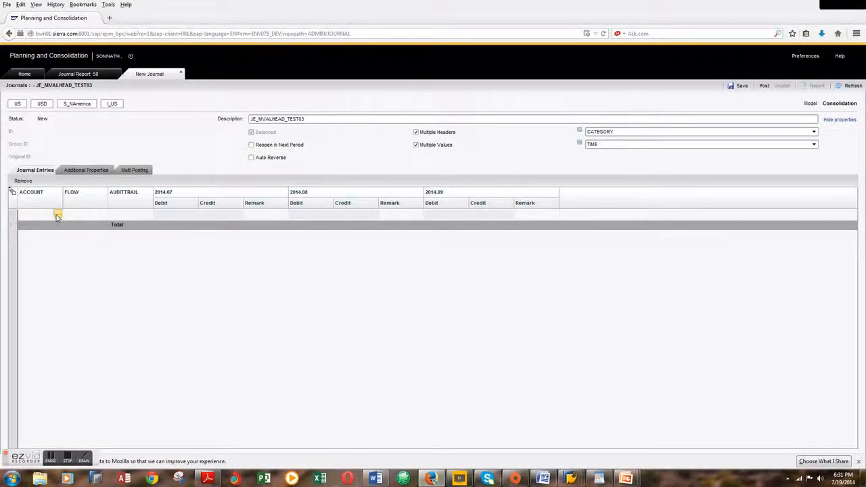
{"action": "left_click", "coordinate": [58, 214]}
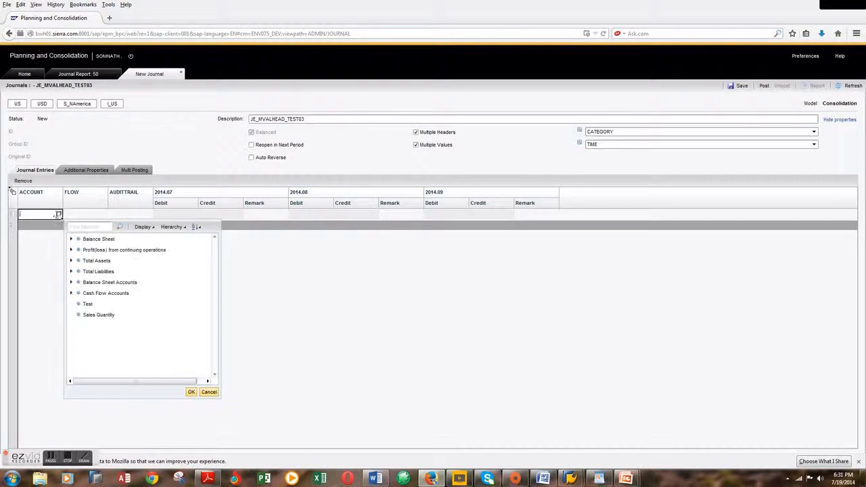
{"action": "left_click", "coordinate": [70, 249]}
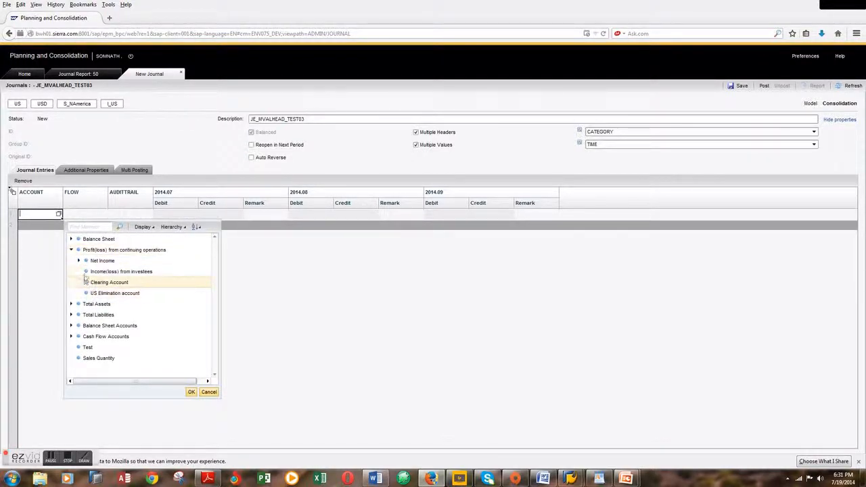
{"action": "left_click", "coordinate": [78, 260]}
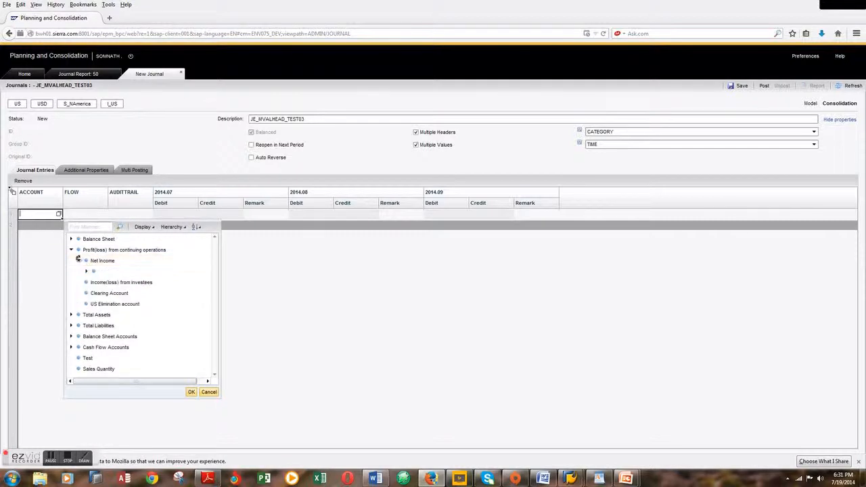
{"action": "left_click", "coordinate": [87, 260]}
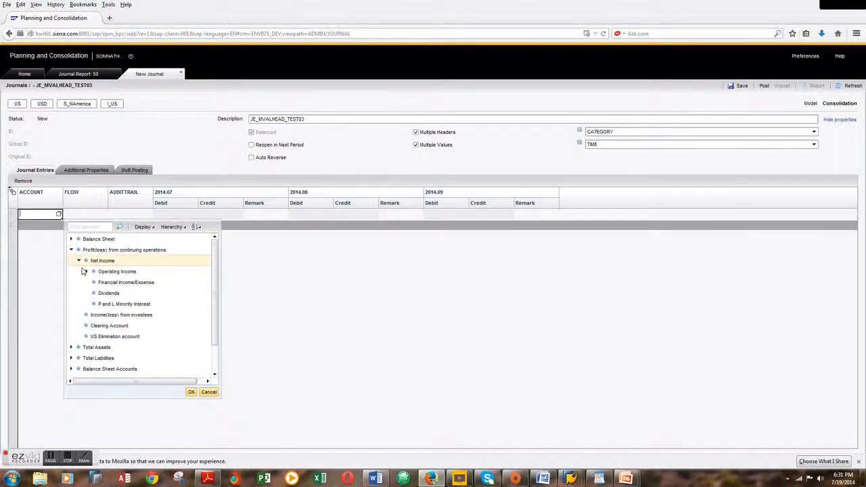
{"action": "left_click", "coordinate": [94, 270]}
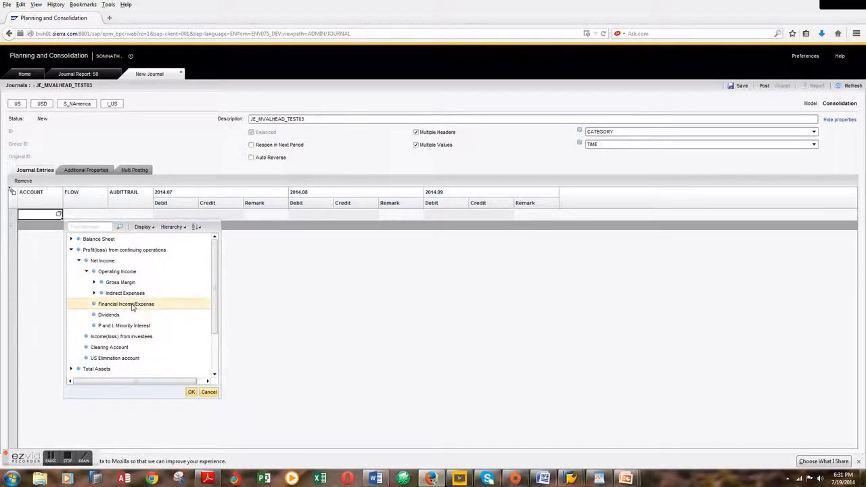
{"action": "left_click", "coordinate": [192, 393]}
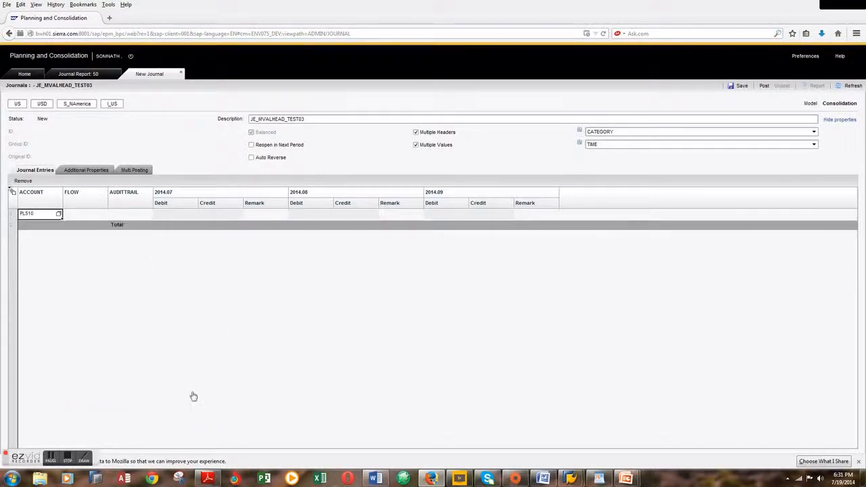
Give the PL510 line flow Other and audit trail Other
{"action": "left_click", "coordinate": [84, 214]}
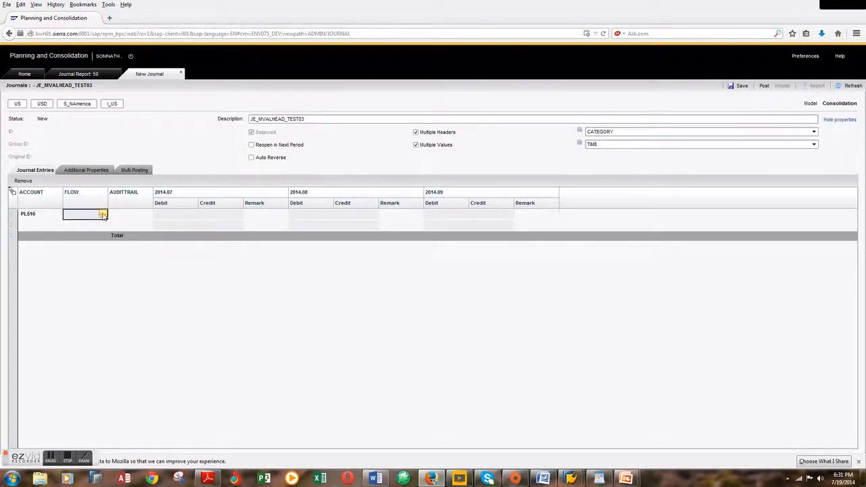
{"action": "left_click", "coordinate": [103, 214]}
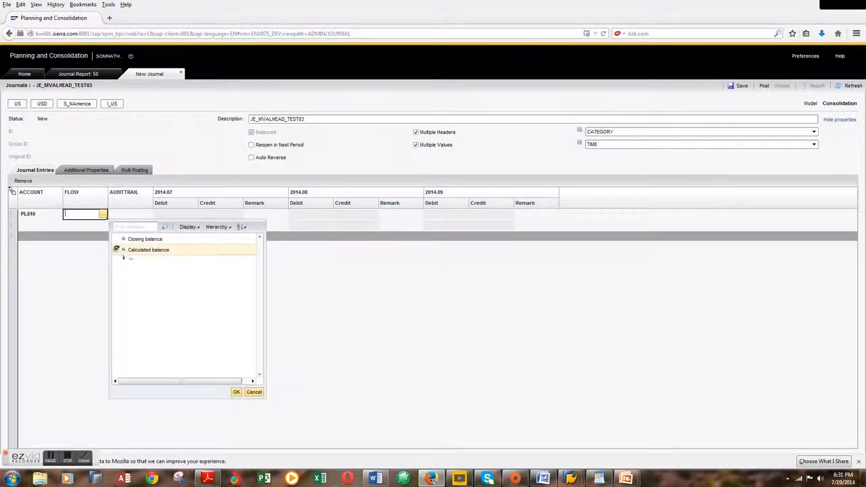
{"action": "left_click", "coordinate": [116, 249]}
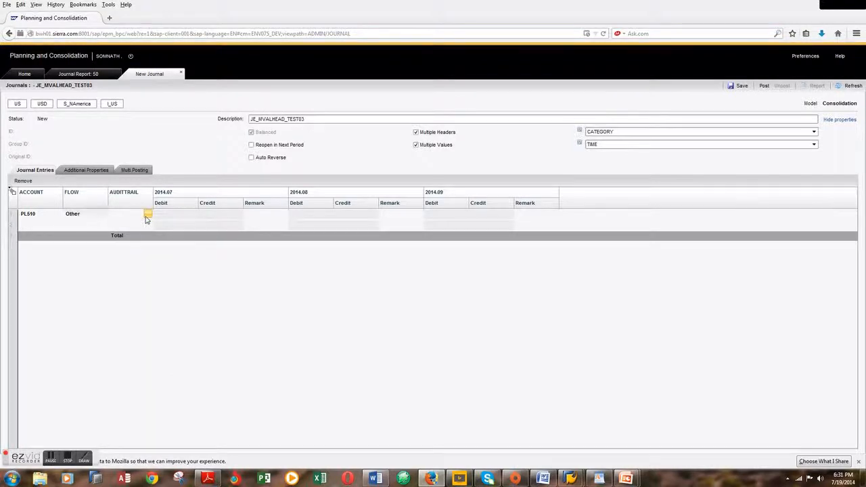
{"action": "left_click", "coordinate": [129, 214]}
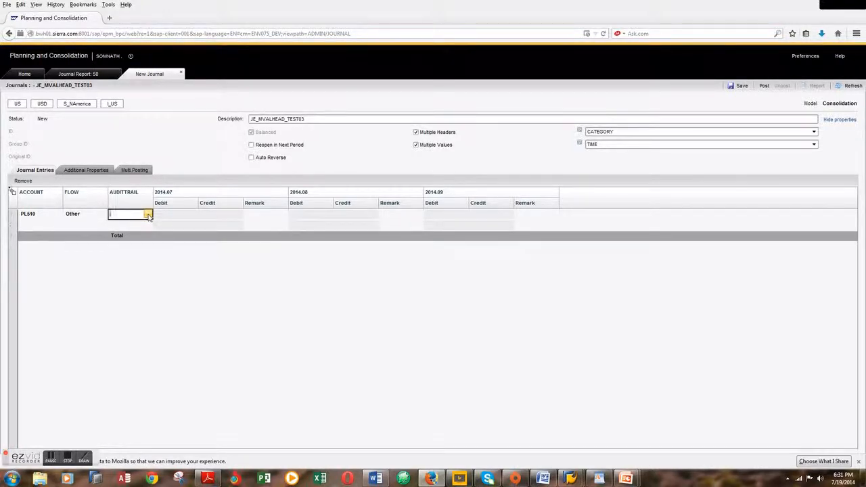
{"action": "left_click", "coordinate": [148, 214]}
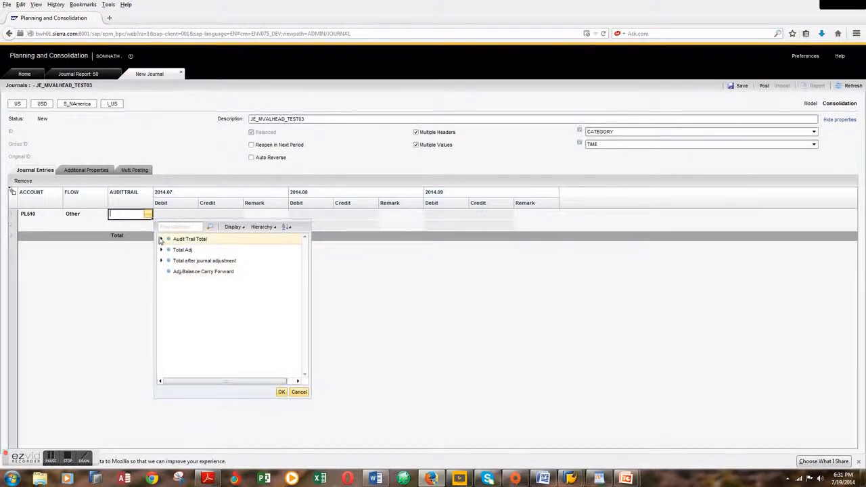
{"action": "left_click", "coordinate": [161, 238]}
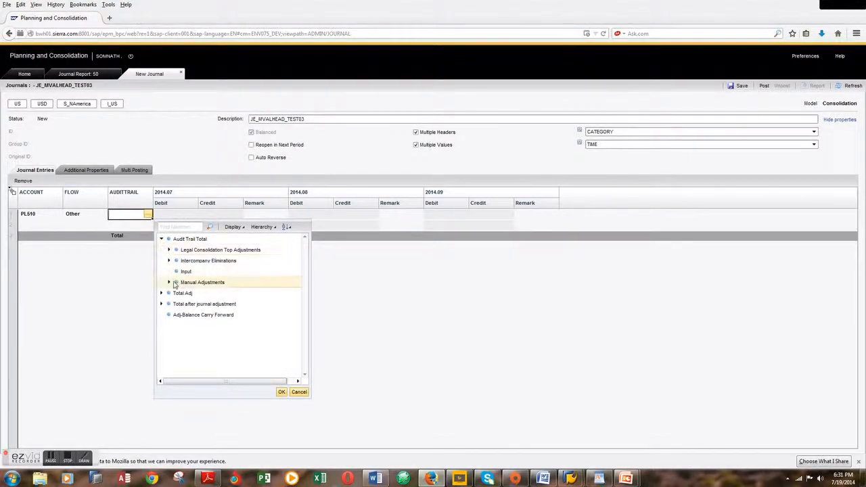
{"action": "left_click", "coordinate": [169, 283]}
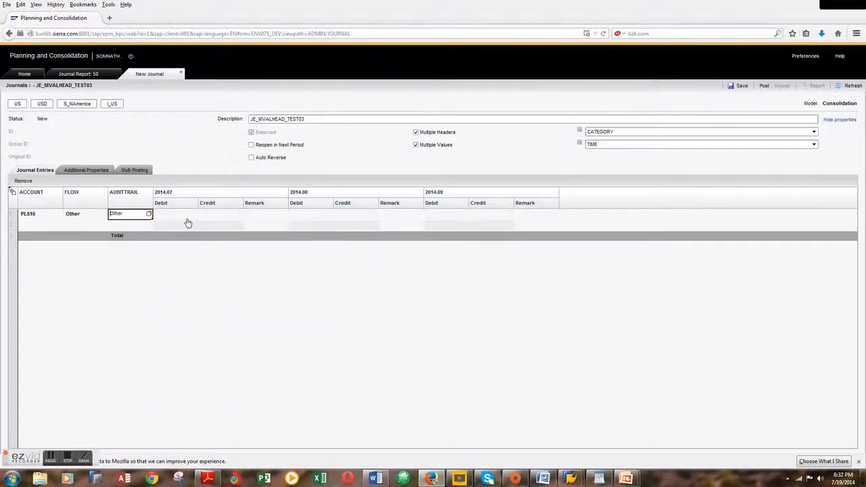
Enter debits of 100, 105 and 110 for 2014.07, 2014.08 and 2014.09 on the PL510 line
{"action": "left_click", "coordinate": [176, 214]}
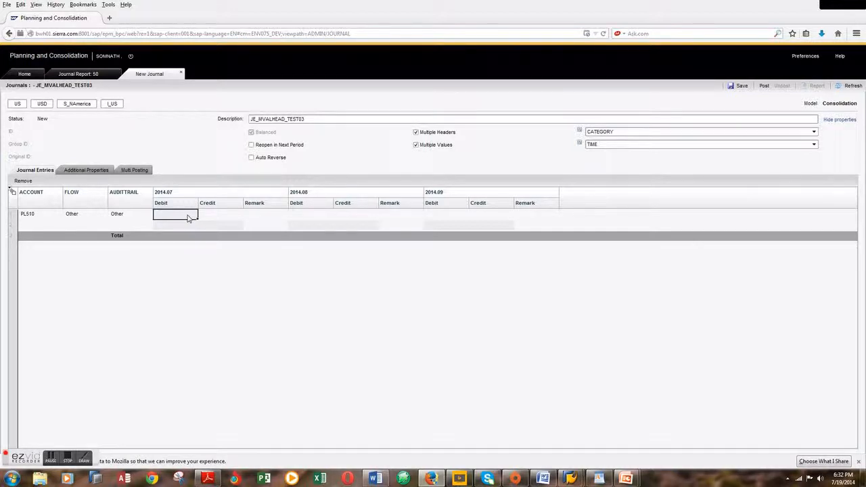
{"action": "type", "text": "1"}
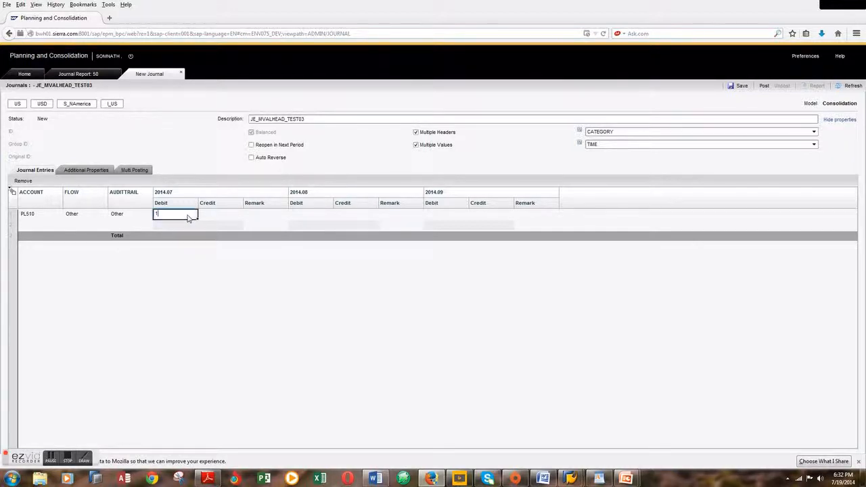
{"action": "type", "text": "100"}
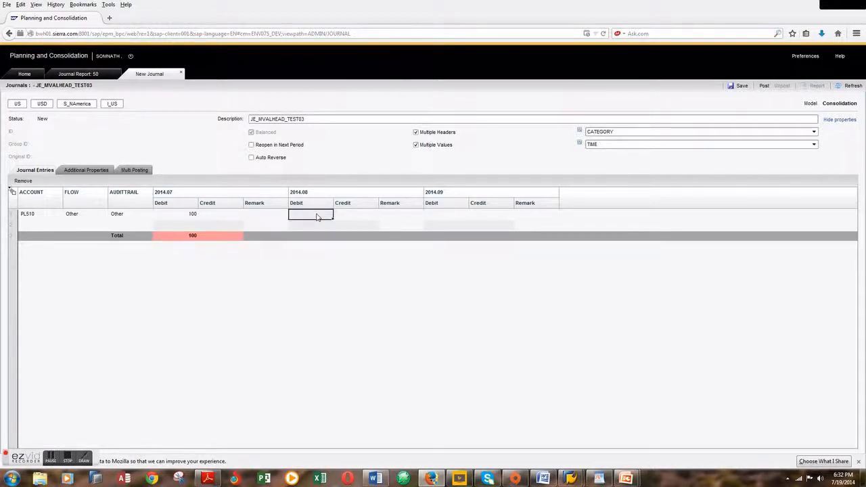
{"action": "type", "text": "1"}
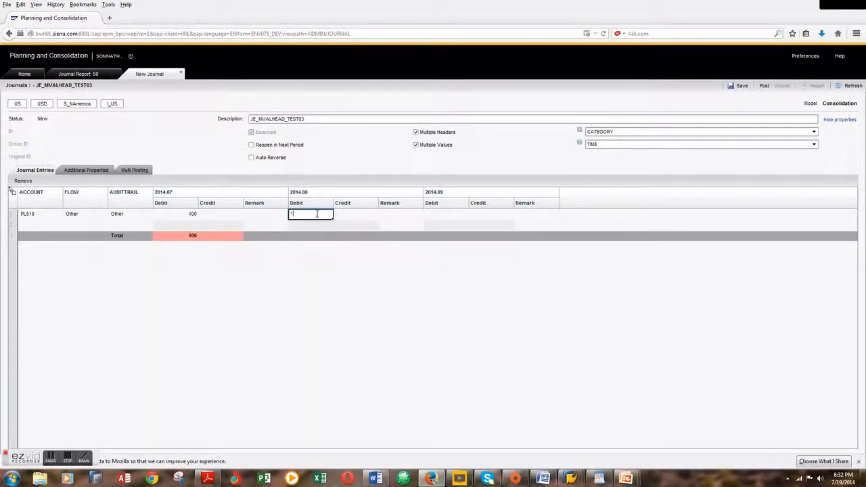
{"action": "type", "text": "05"}
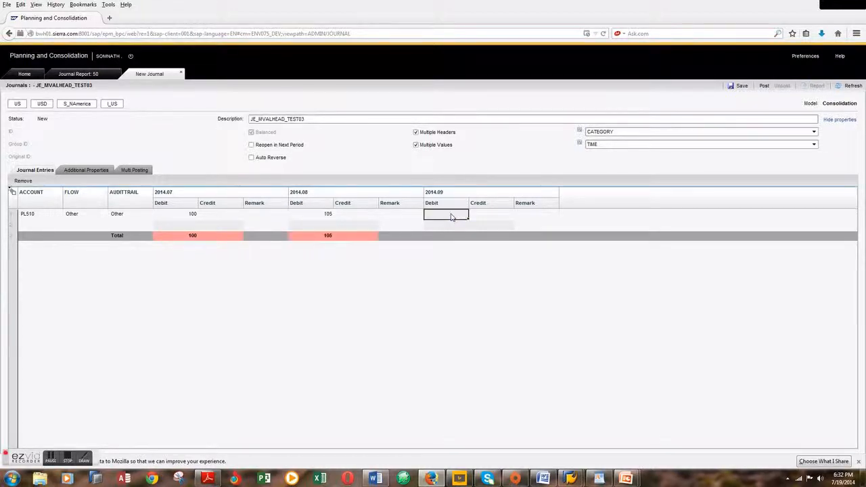
{"action": "type", "text": "110"}
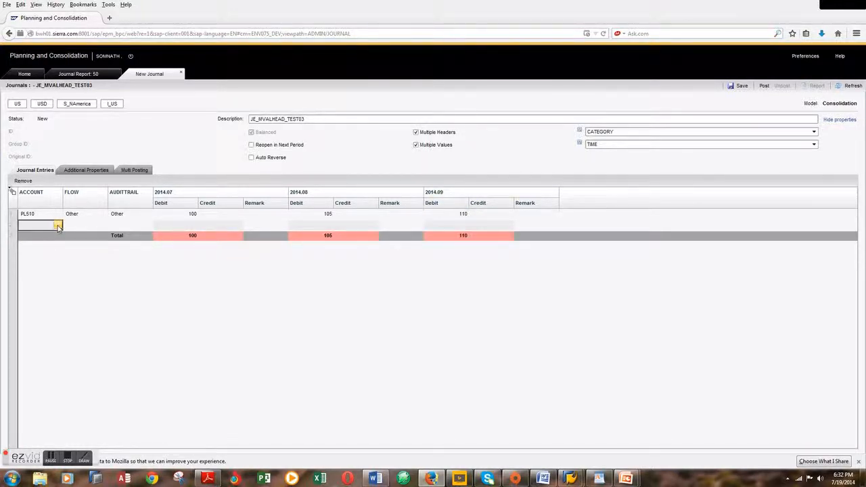
Set the second line's account to BS222 from Balance Sheet > Total Liabilities & Equity
{"action": "left_click", "coordinate": [59, 224]}
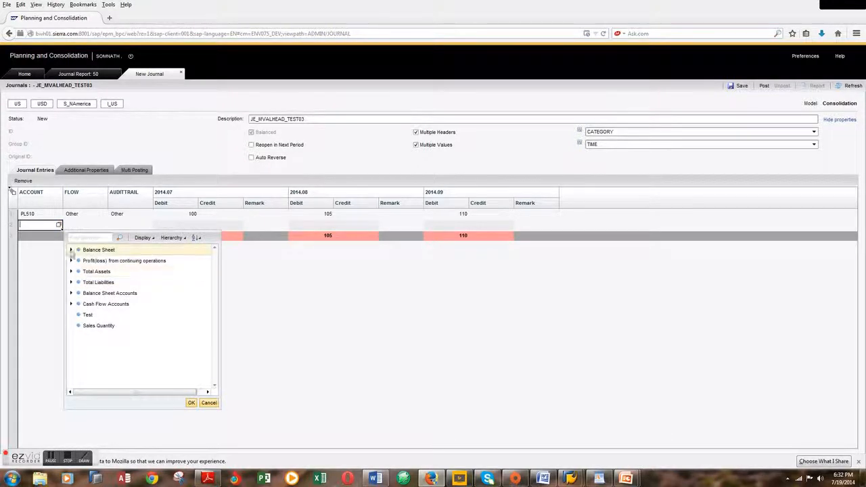
{"action": "left_click", "coordinate": [70, 249]}
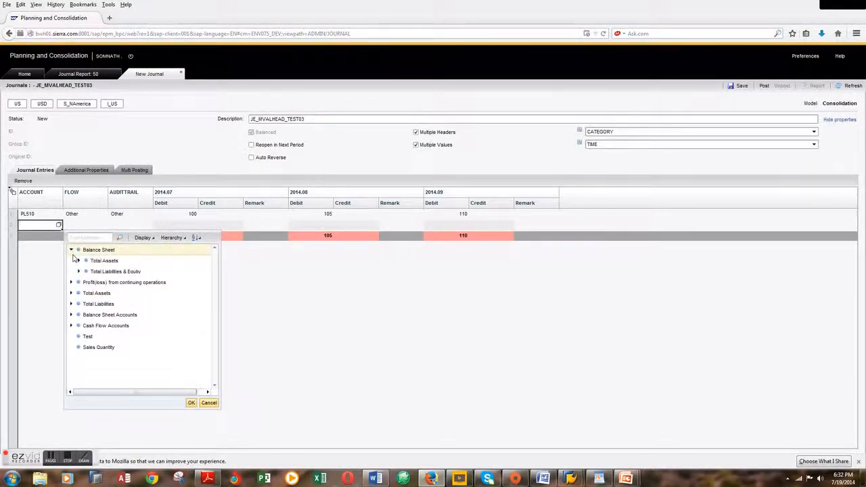
{"action": "left_click", "coordinate": [78, 271]}
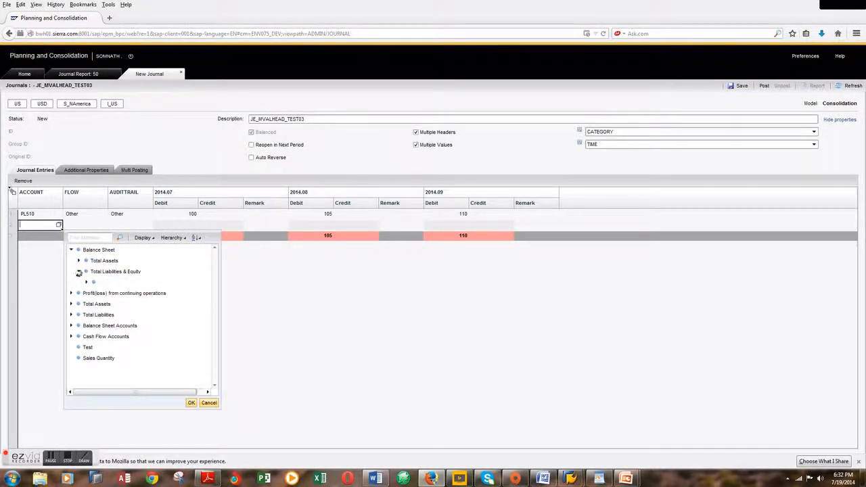
{"action": "left_click", "coordinate": [78, 271]}
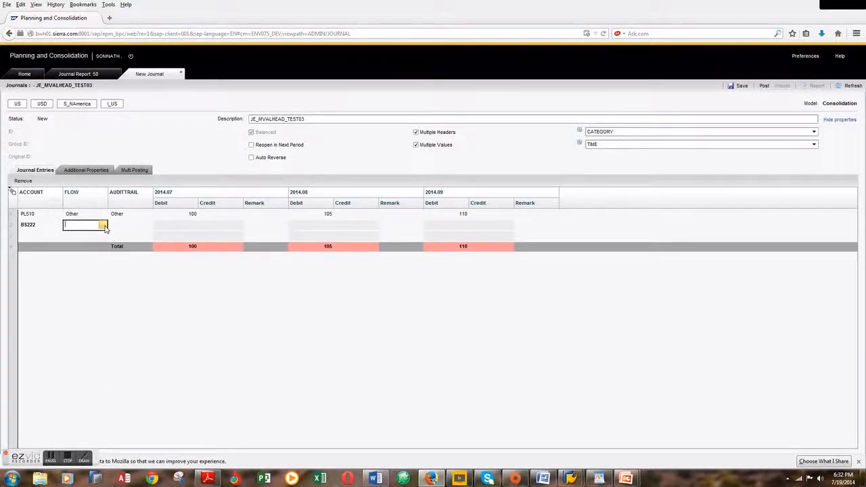
Give the BS222 line flow Other and audit trail Other under Manual Adjustments
{"action": "left_click", "coordinate": [103, 224]}
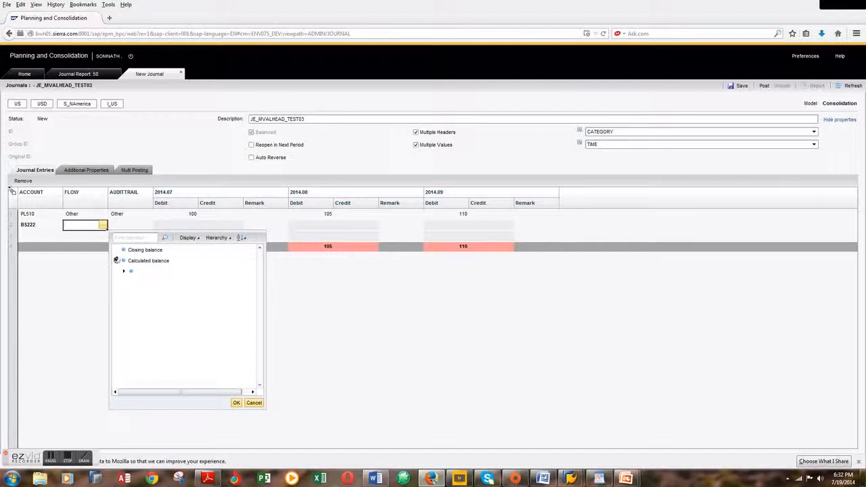
{"action": "left_click", "coordinate": [123, 260]}
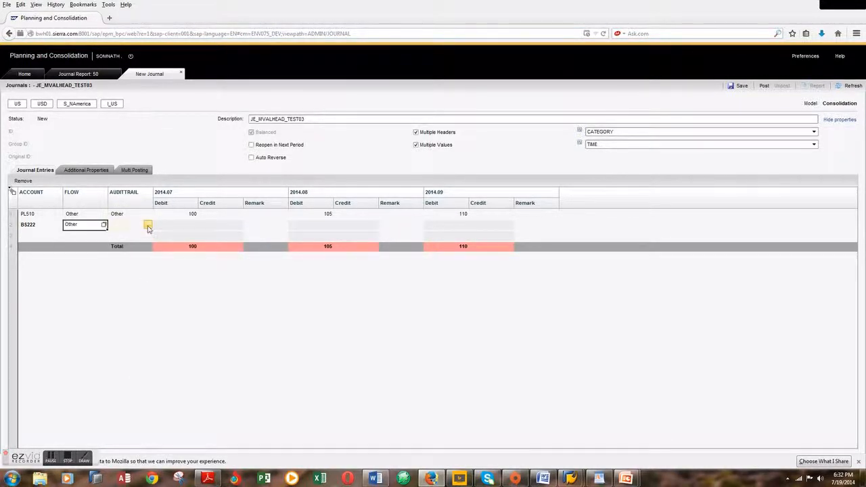
{"action": "left_click", "coordinate": [148, 224]}
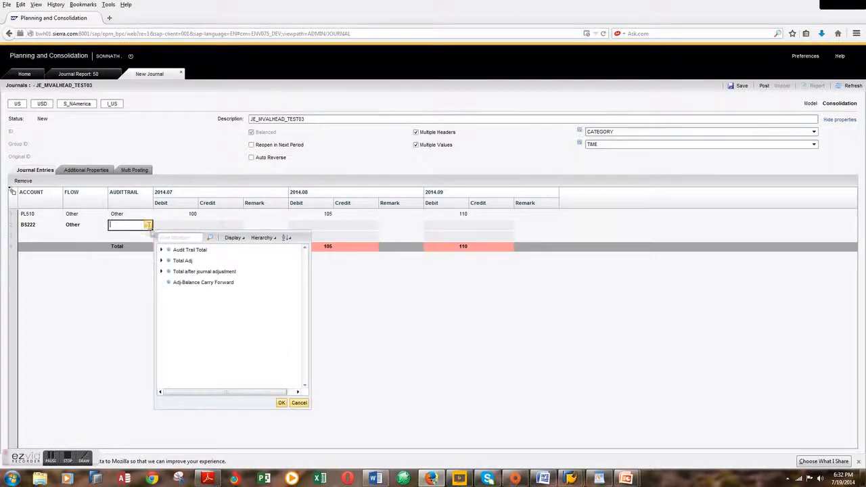
{"action": "left_click", "coordinate": [161, 249]}
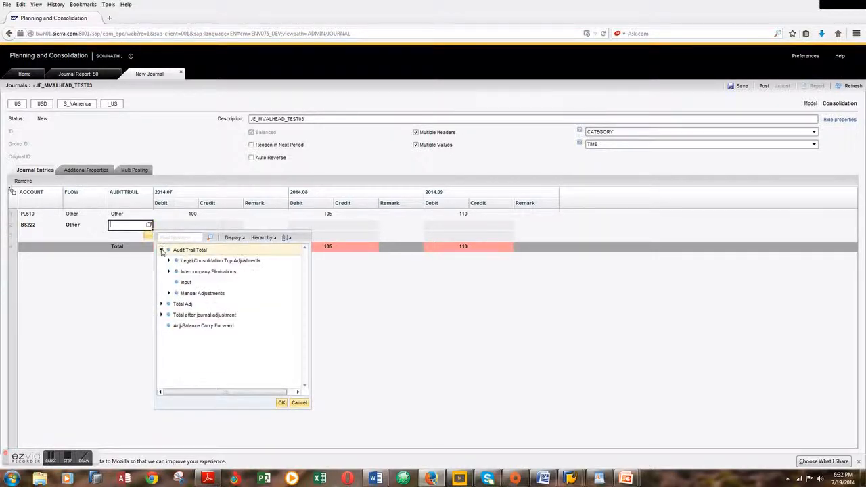
{"action": "left_click", "coordinate": [170, 292]}
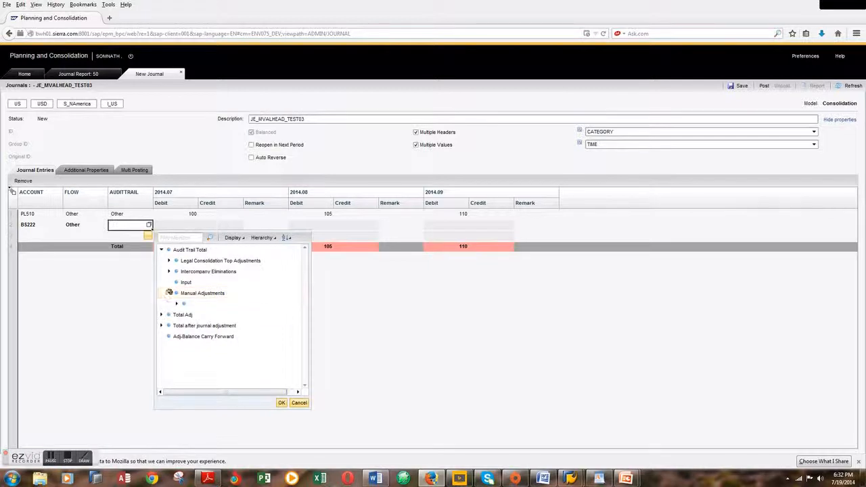
{"action": "left_click", "coordinate": [282, 403]}
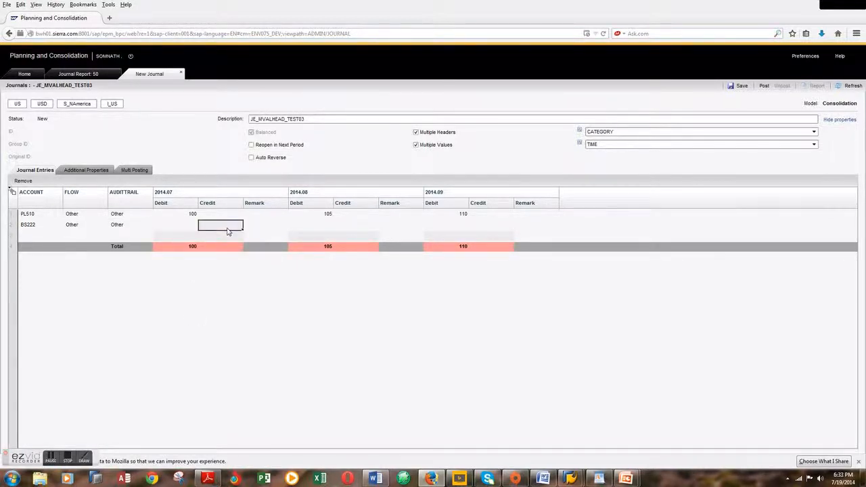
Enter credits of 100, 105 and 110 for 2014.07–2014.09 on the BS222 line so each month balances
{"action": "type", "text": "100"}
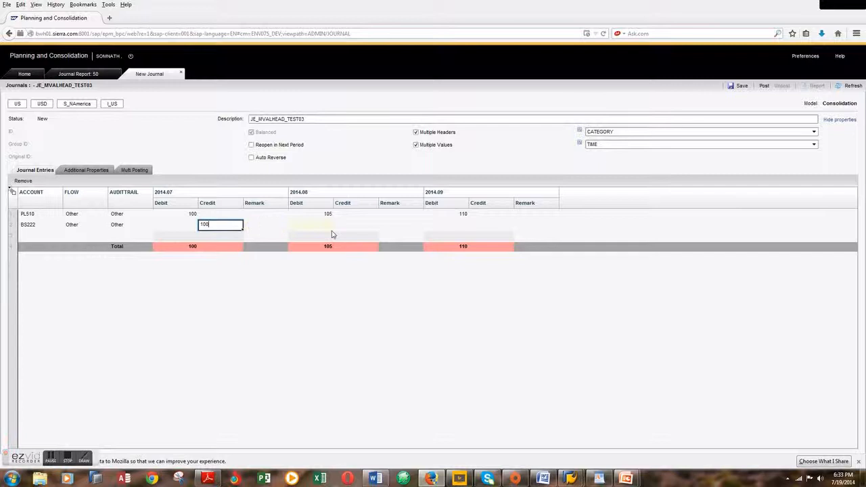
{"action": "left_click", "coordinate": [354, 225]}
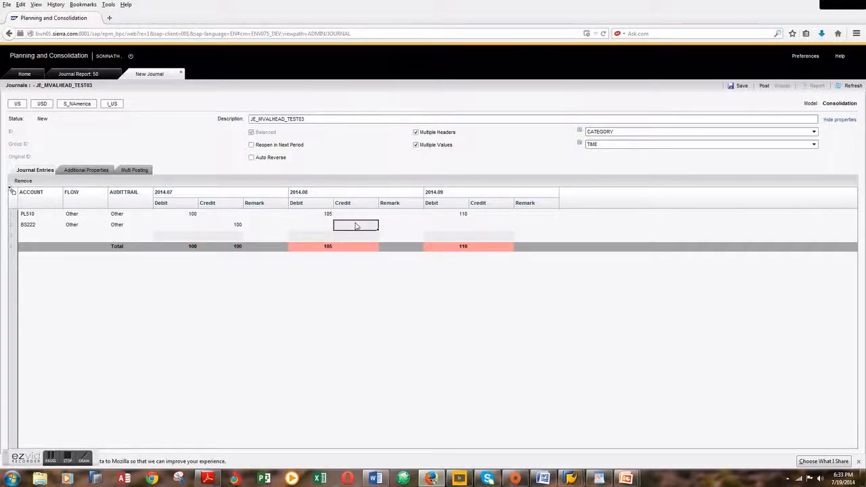
{"action": "type", "text": "105"}
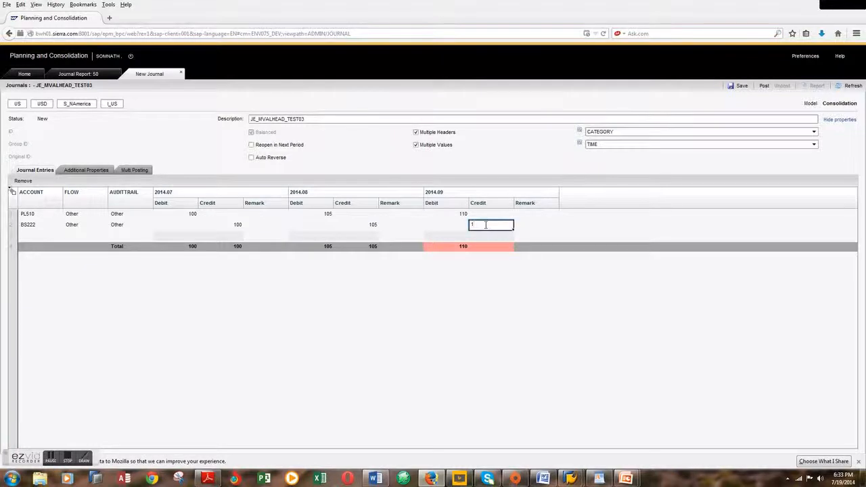
{"action": "type", "text": "110"}
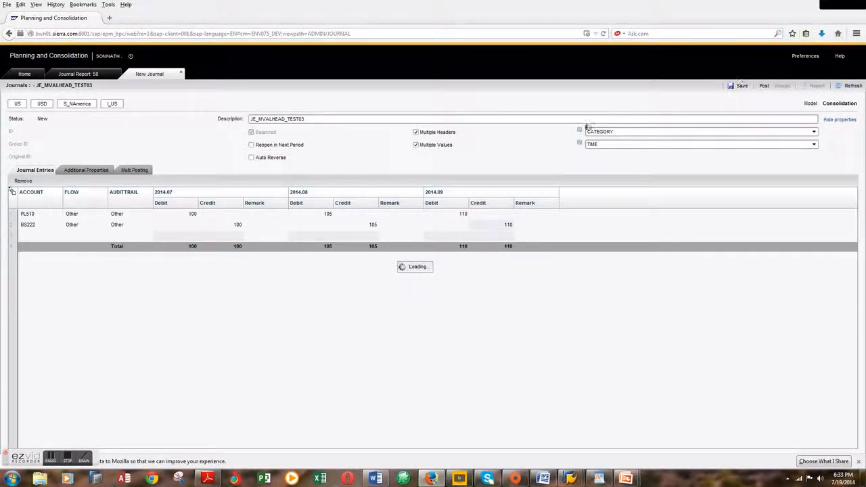
Save and post the JE_MVALHEAD_TEST03 journal group, confirming all six journals, and return Home
{"action": "left_click", "coordinate": [742, 85]}
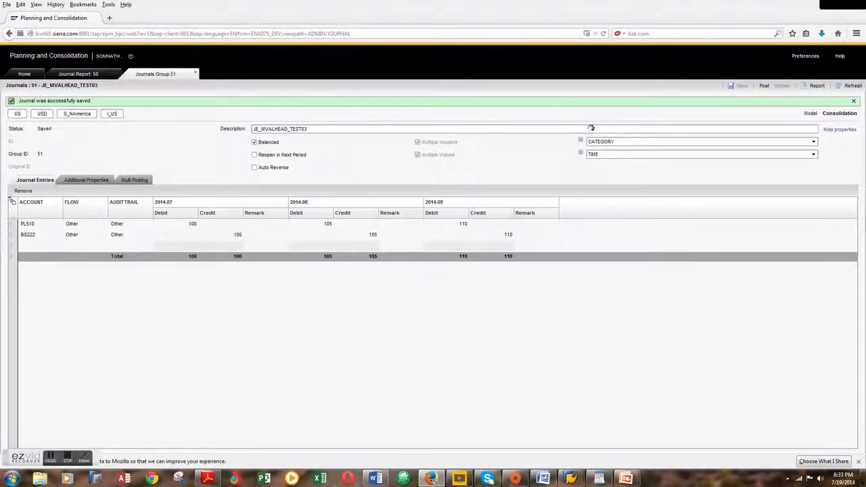
{"action": "mouse_move", "coordinate": [763, 85]}
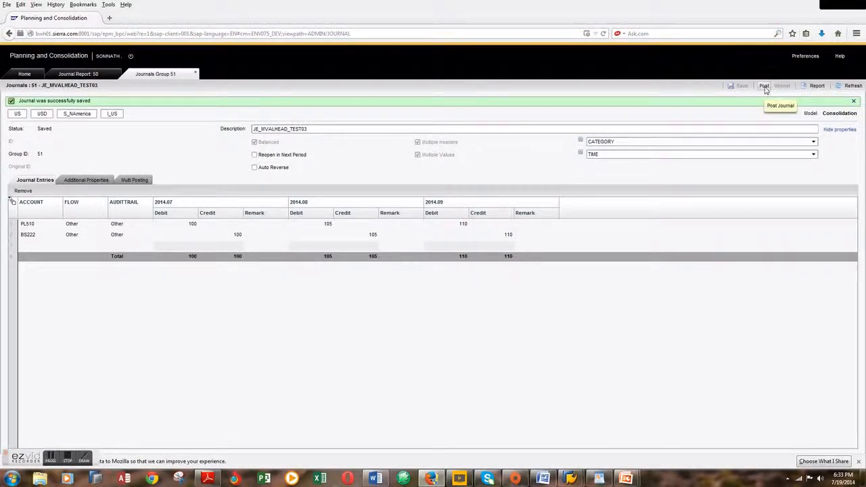
{"action": "left_click", "coordinate": [763, 86]}
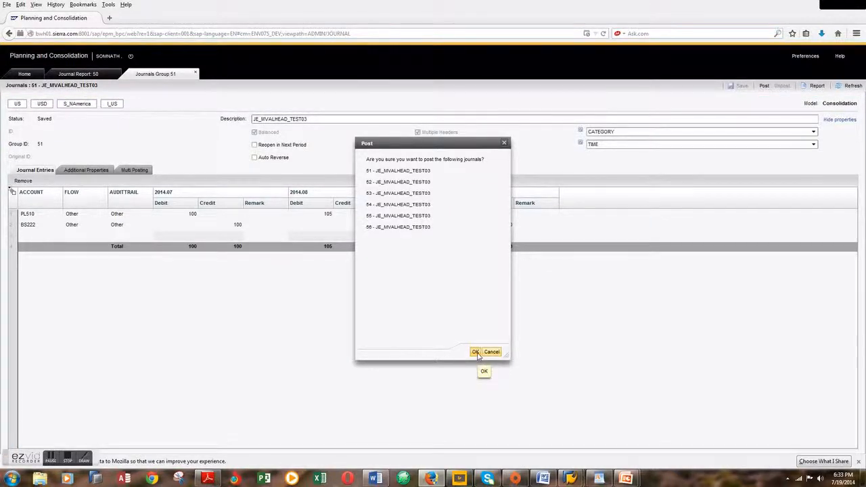
{"action": "left_click", "coordinate": [476, 352]}
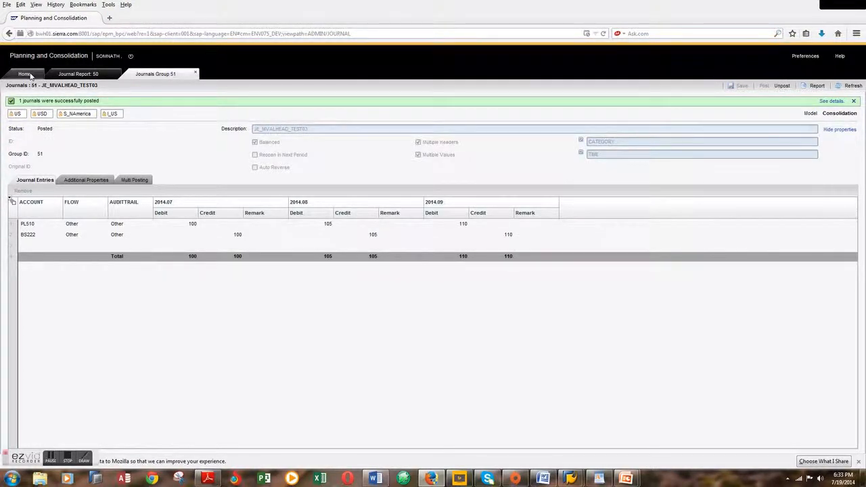
{"action": "left_click", "coordinate": [25, 73]}
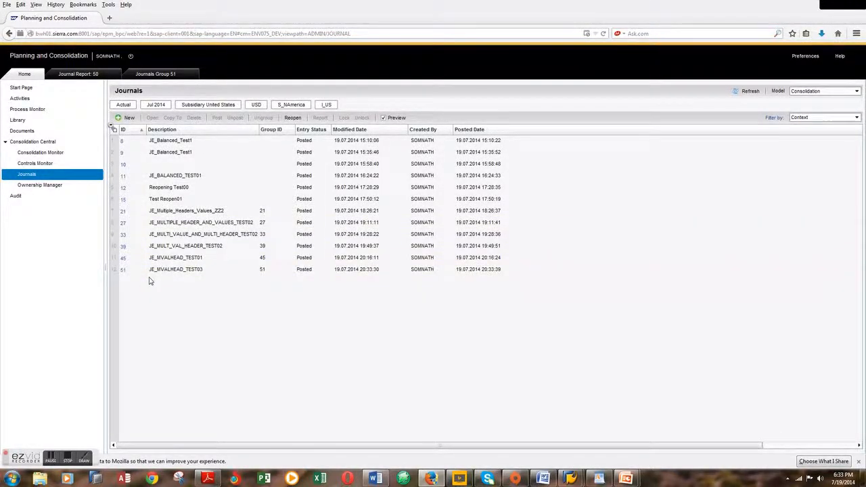
Switch to an advanced query filtered on CATEGORY members Actual and Budget
{"action": "left_click", "coordinate": [176, 270]}
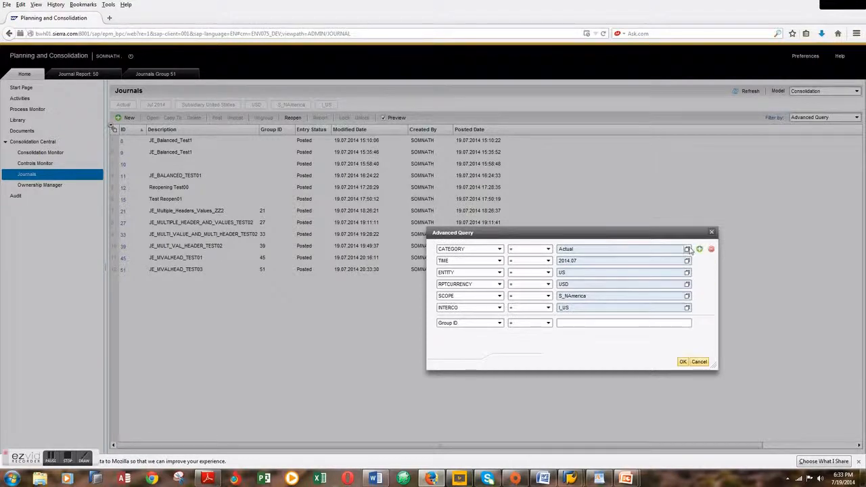
{"action": "left_click", "coordinate": [688, 249]}
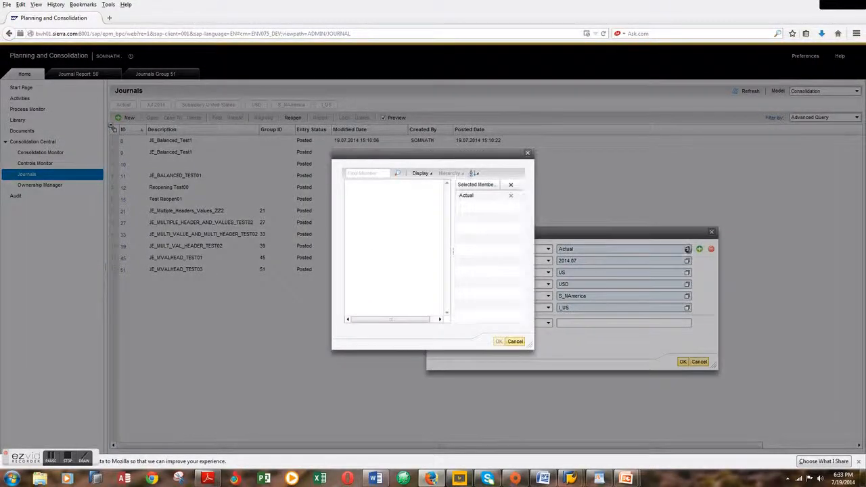
{"action": "left_click", "coordinate": [376, 184]}
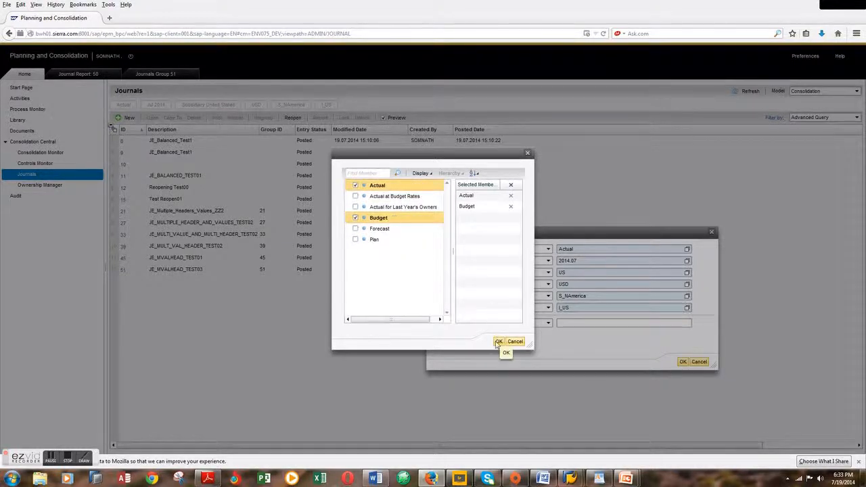
{"action": "left_click", "coordinate": [498, 341]}
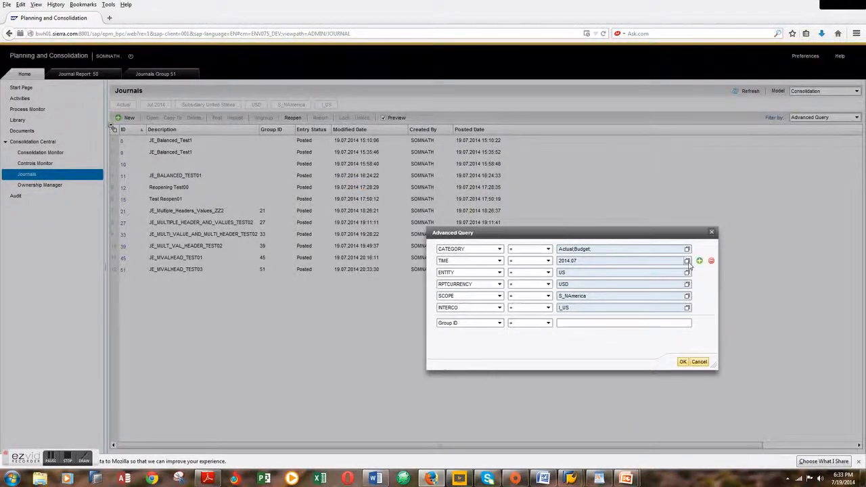
Add TIME periods Jul–Sep 2014 to the query and apply it to the journals list
{"action": "left_click", "coordinate": [688, 259]}
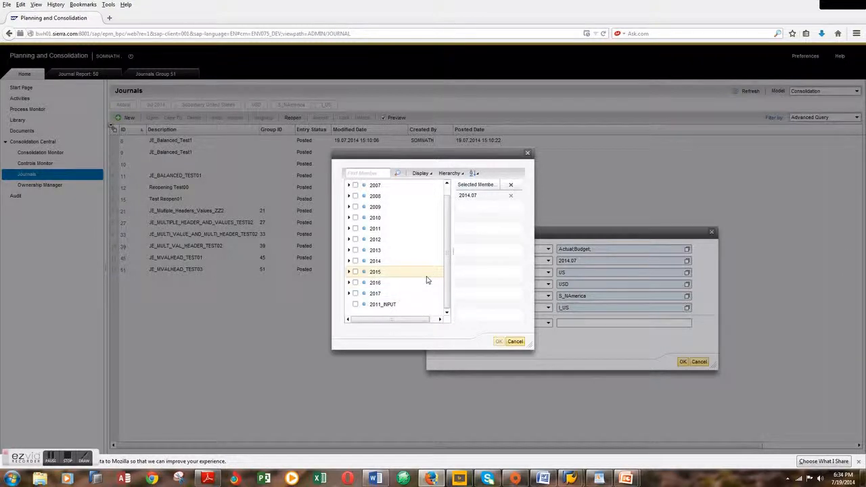
{"action": "left_click", "coordinate": [349, 260]}
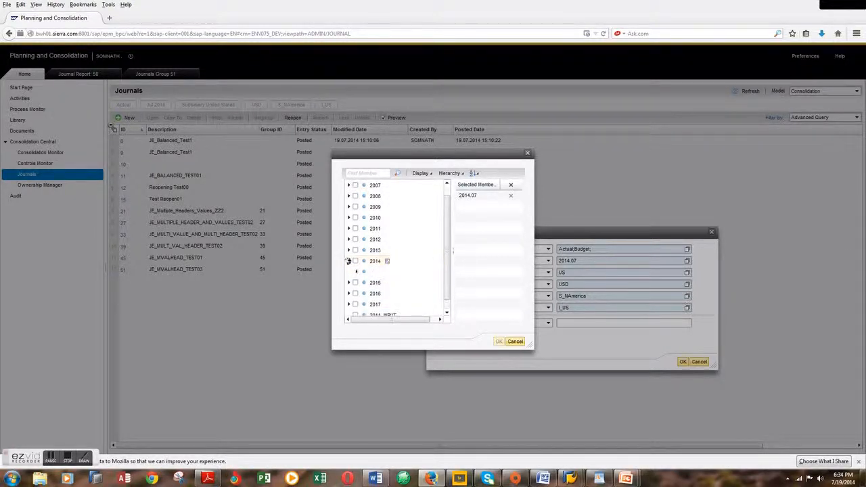
{"action": "left_click", "coordinate": [349, 261]}
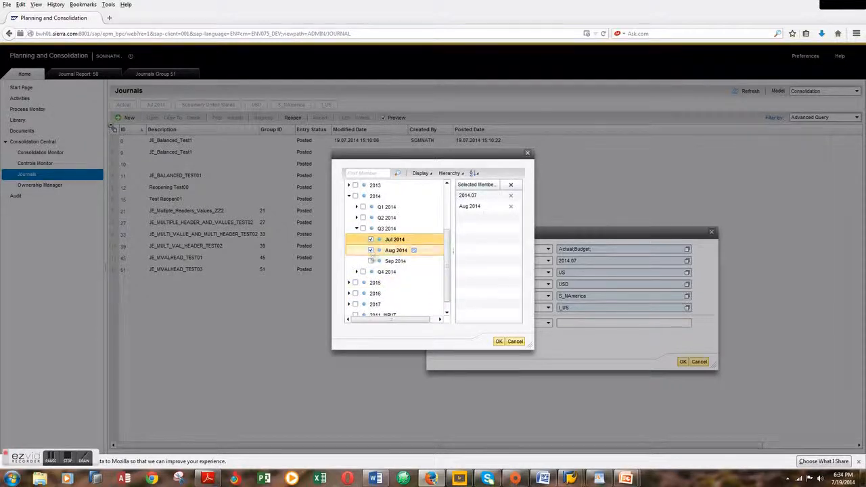
{"action": "left_click", "coordinate": [370, 260]}
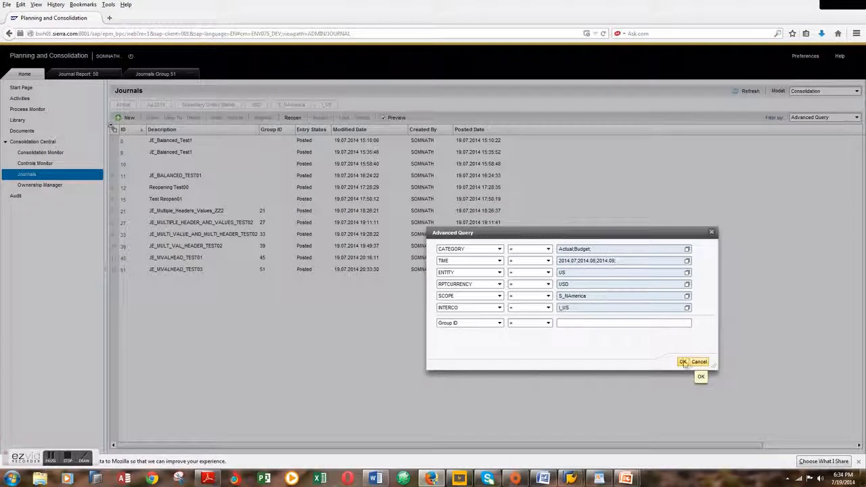
{"action": "left_click", "coordinate": [682, 361]}
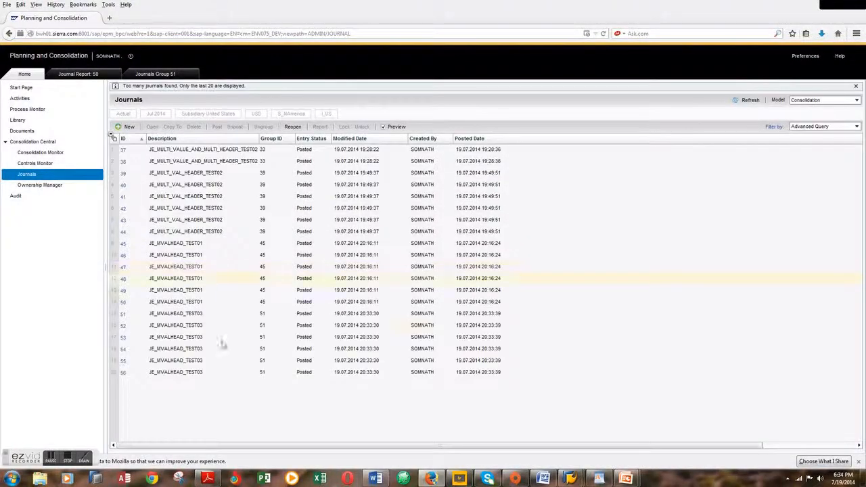
Open journal 51's Actual July 2014 report, review it and close it back to the list
{"action": "left_click", "coordinate": [196, 325]}
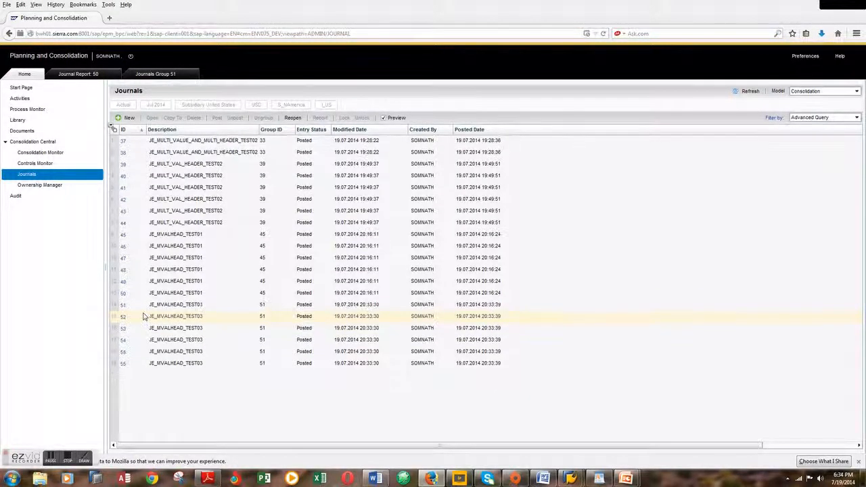
{"action": "left_click", "coordinate": [176, 303]}
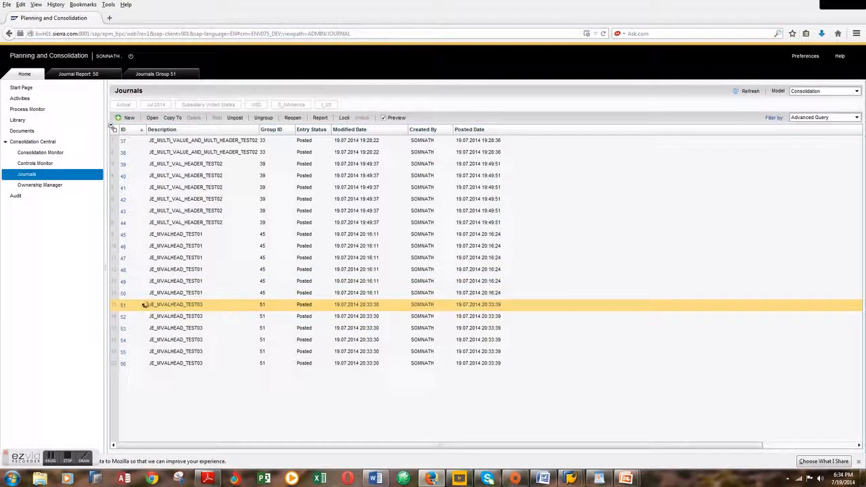
{"action": "double_click", "coordinate": [176, 303]}
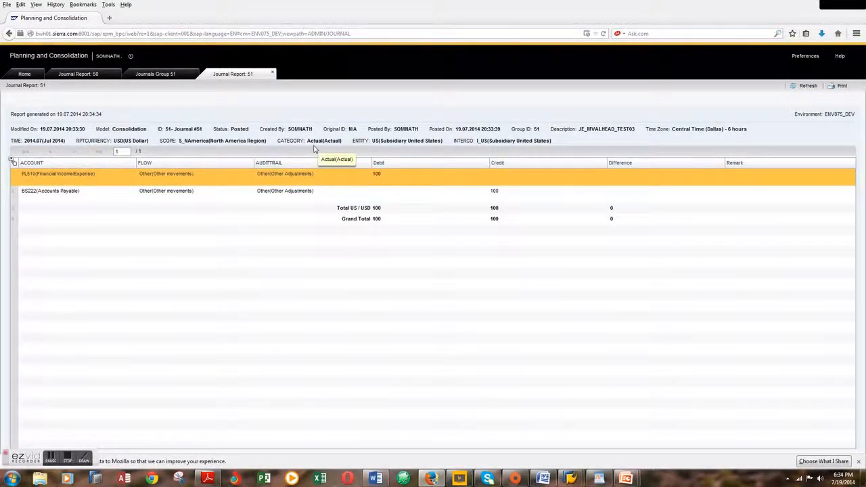
{"action": "mouse_move", "coordinate": [624, 136]}
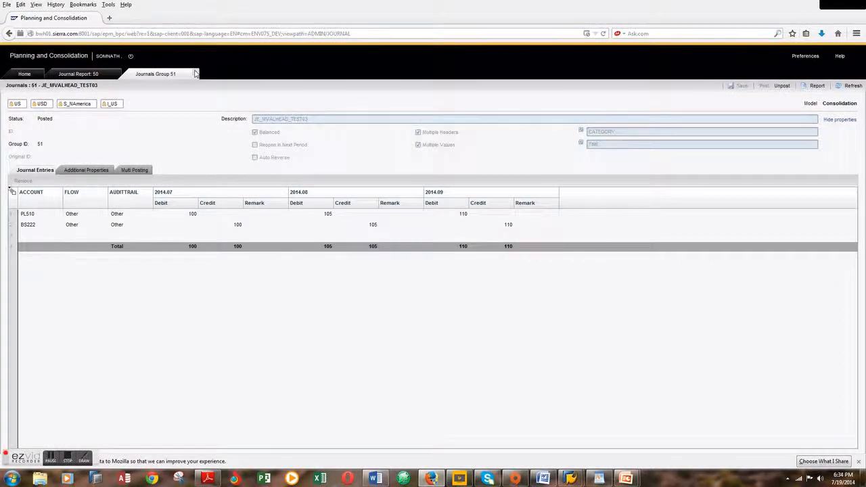
{"action": "left_click", "coordinate": [78, 73]}
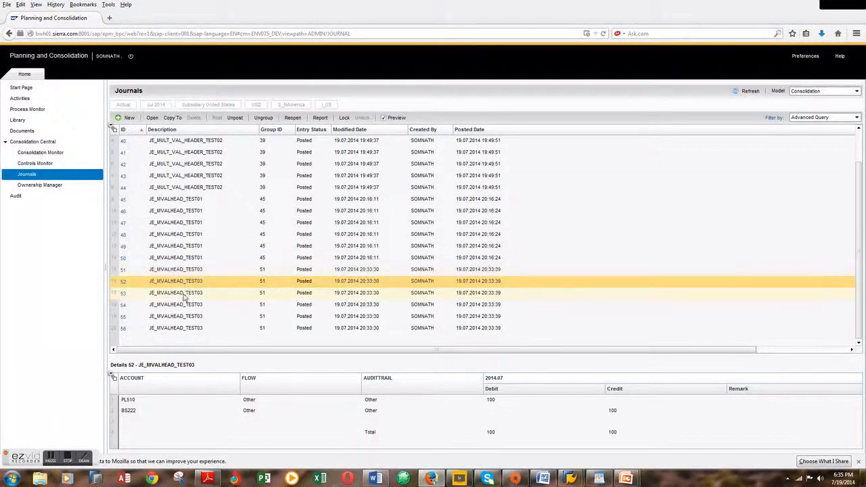
Review the reports for journals 53 and 54
{"action": "left_click", "coordinate": [184, 293]}
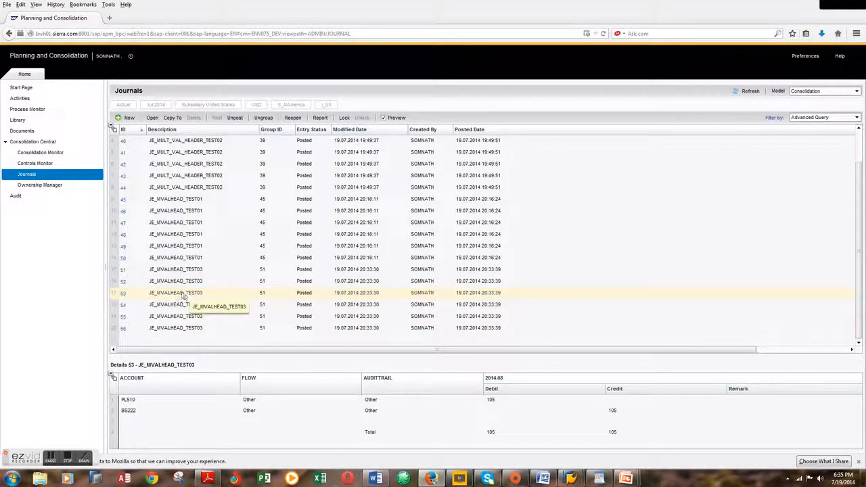
{"action": "left_click", "coordinate": [183, 292]}
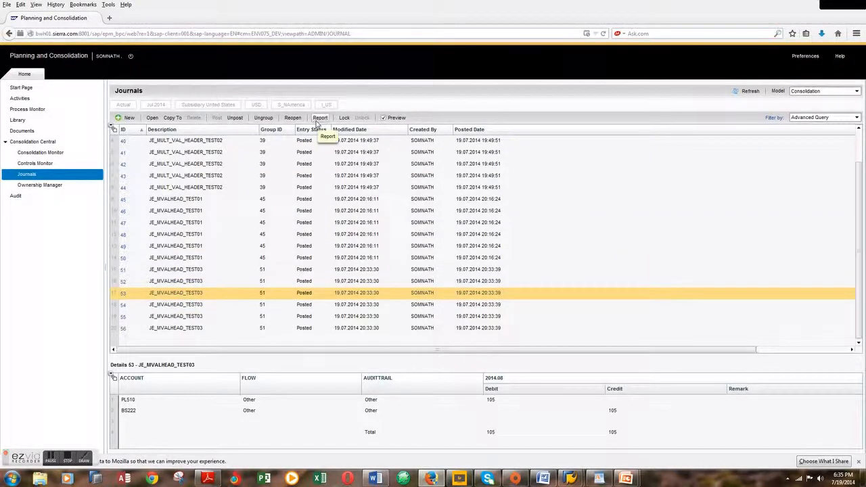
{"action": "left_click", "coordinate": [319, 117]}
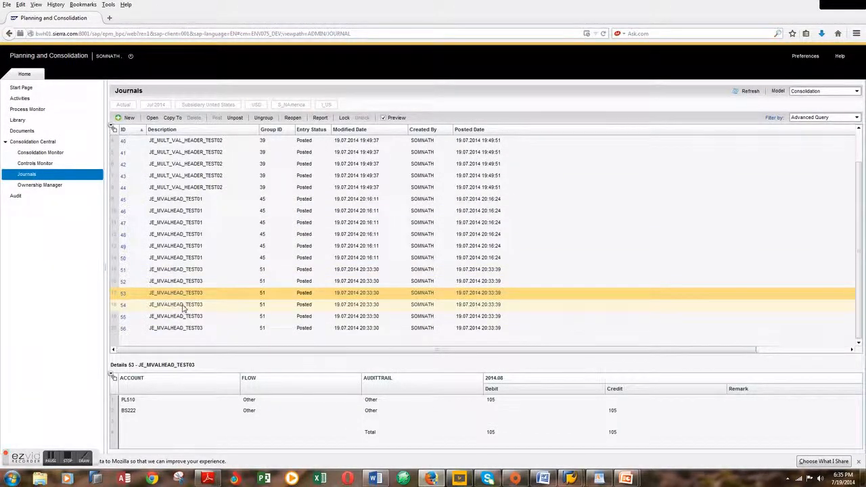
{"action": "left_click", "coordinate": [182, 304]}
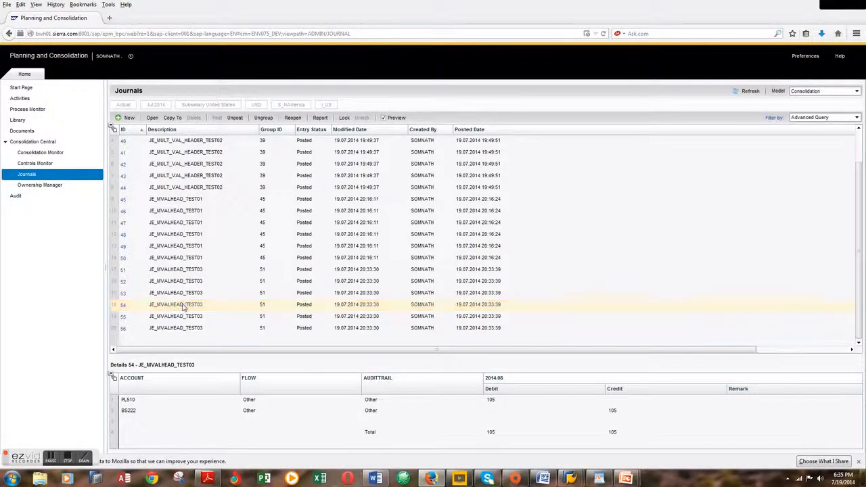
{"action": "left_click", "coordinate": [190, 304]}
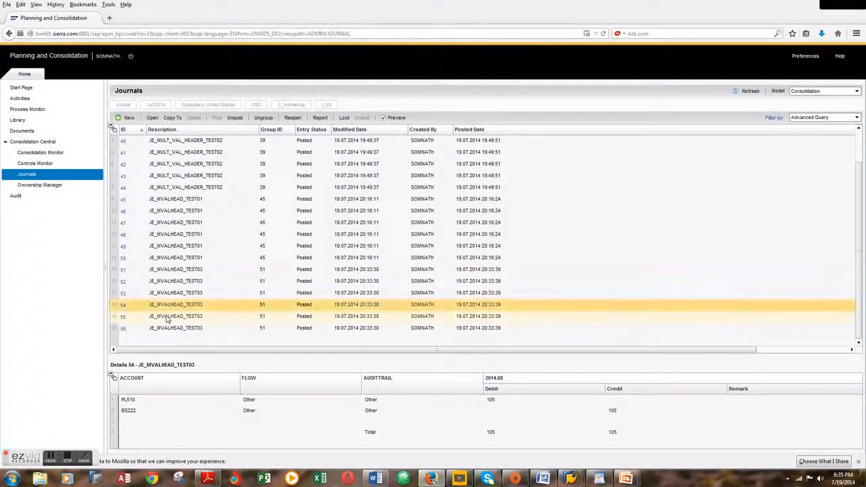
Review journals 55 and 56, ending on journal 56's Budget Sep 2014 report at 110 balanced, then return to PowerPoint
{"action": "left_click", "coordinate": [176, 317]}
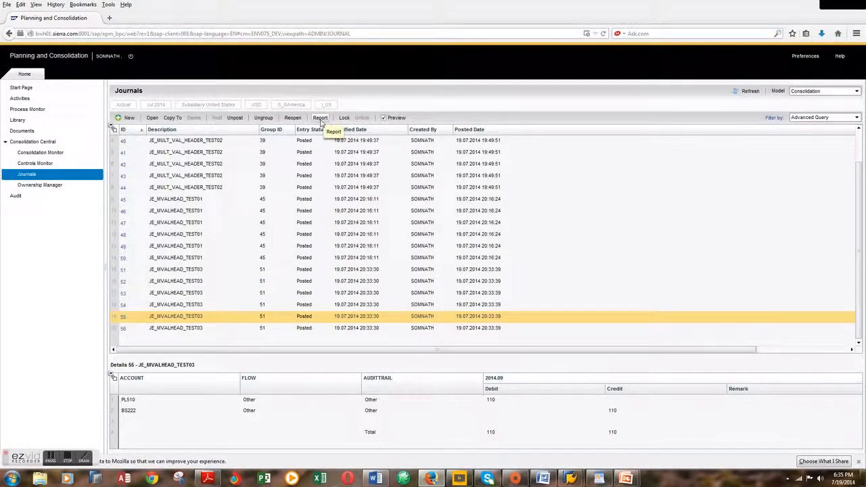
{"action": "left_click", "coordinate": [320, 117]}
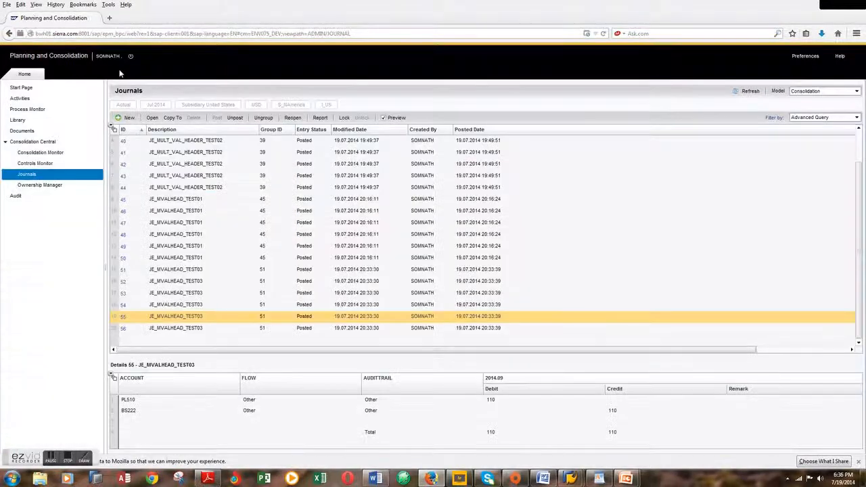
{"action": "left_click", "coordinate": [176, 328]}
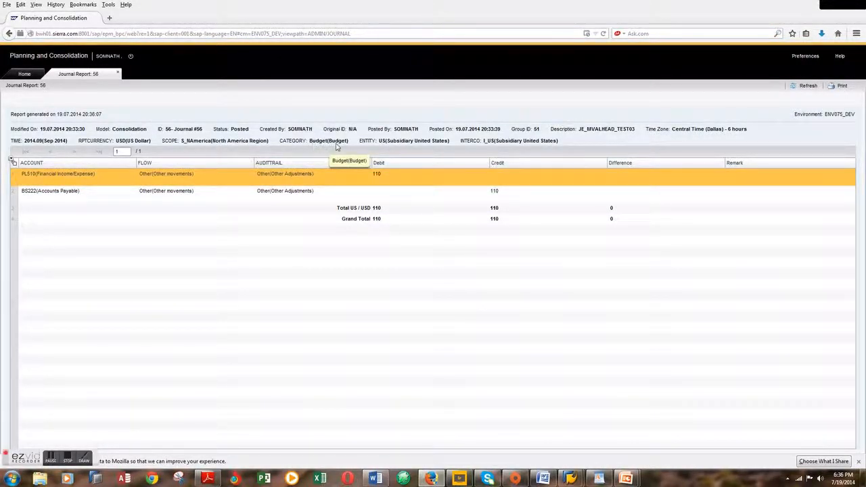
{"action": "mouse_move", "coordinate": [44, 147]}
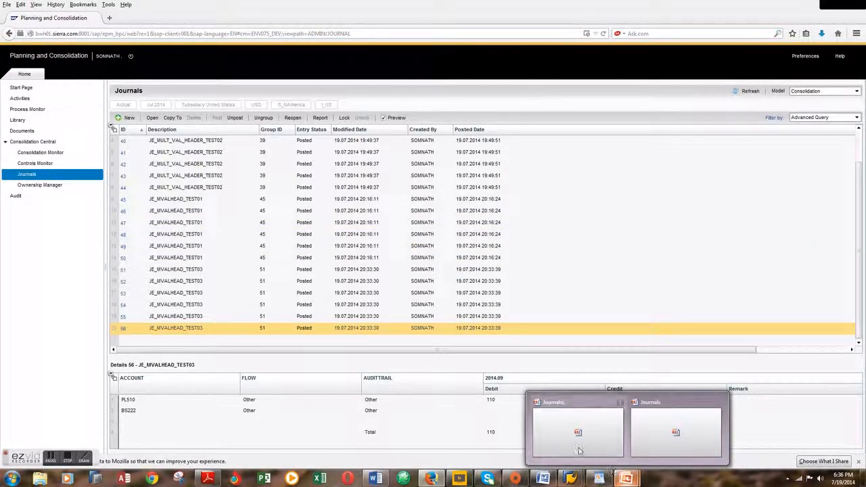
{"action": "left_click", "coordinate": [579, 433]}
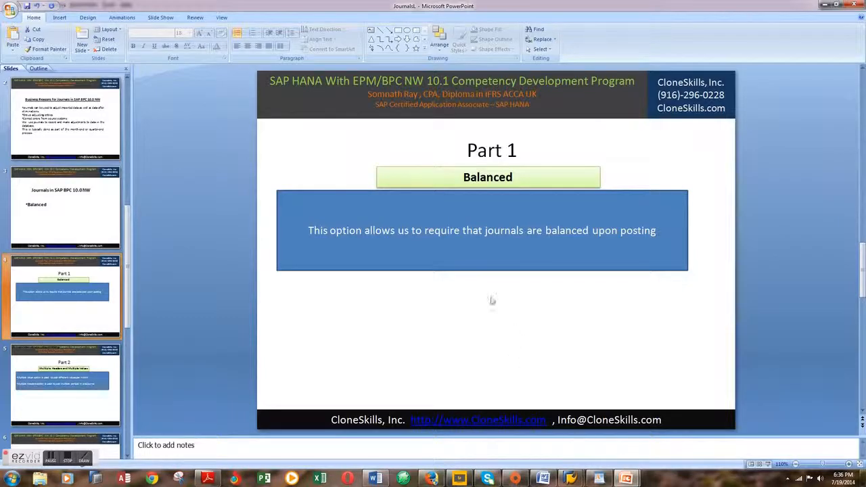